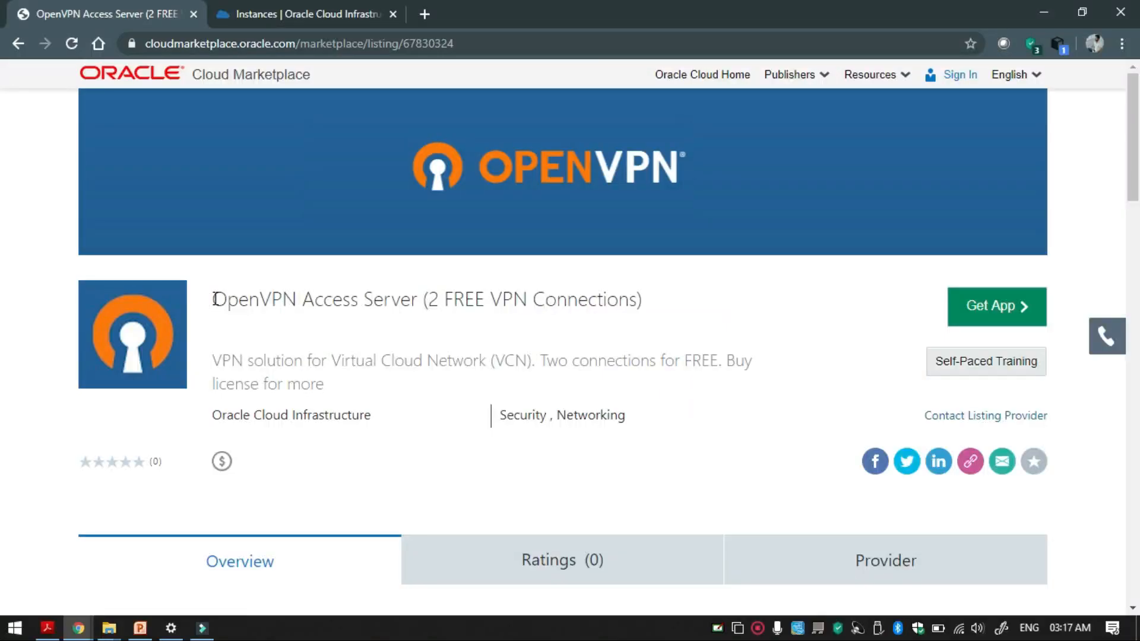
- Highlight the OpenVPN Access Server listing title on the Marketplace page
left_click_drag(213, 299, 342, 299)
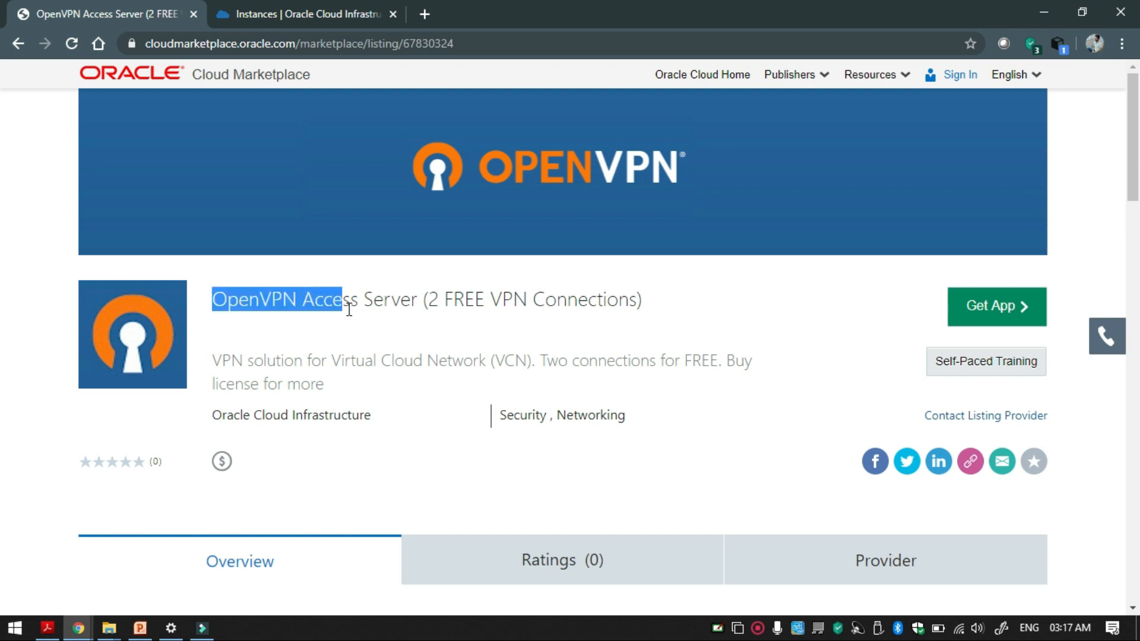
left_click_drag(342, 299, 425, 299)
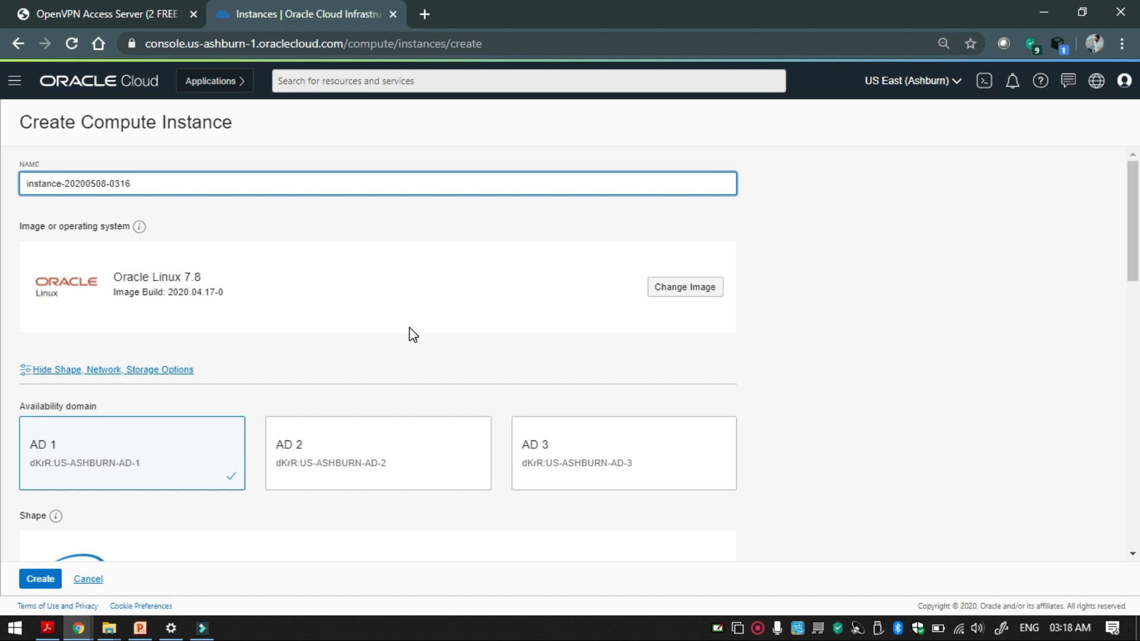
mouse_move(372, 328)
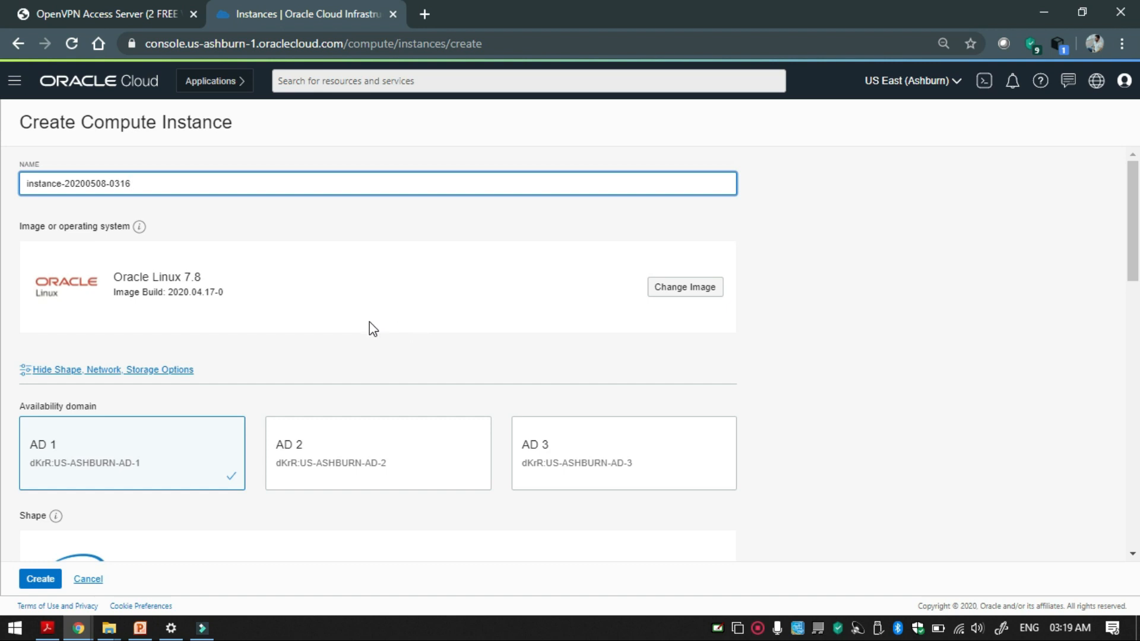
mouse_move(582, 360)
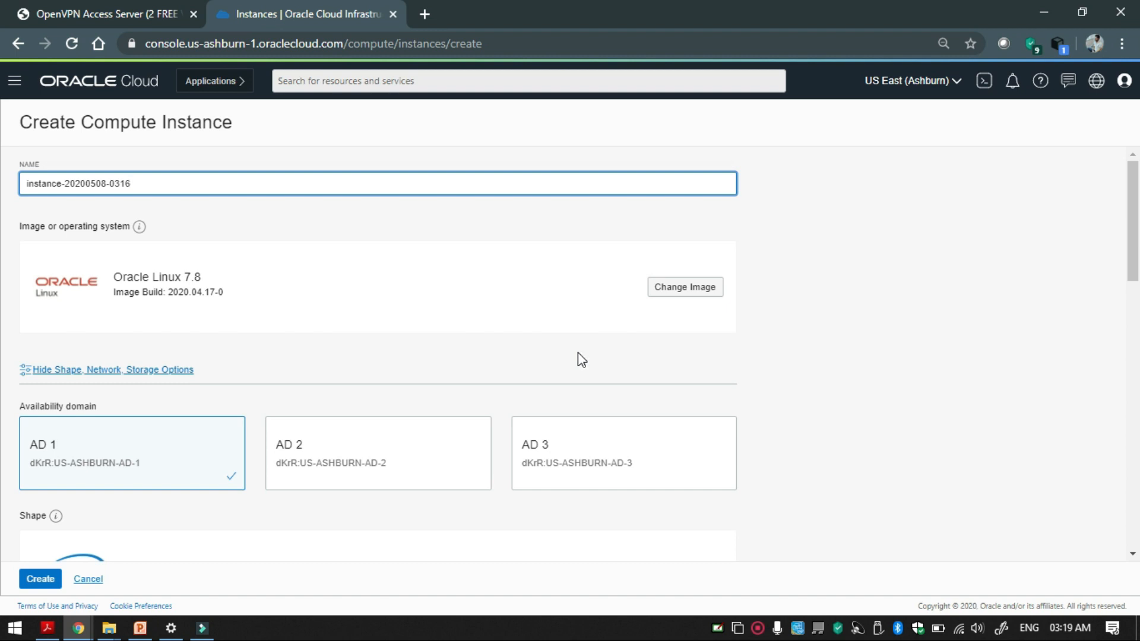
mouse_move(682, 299)
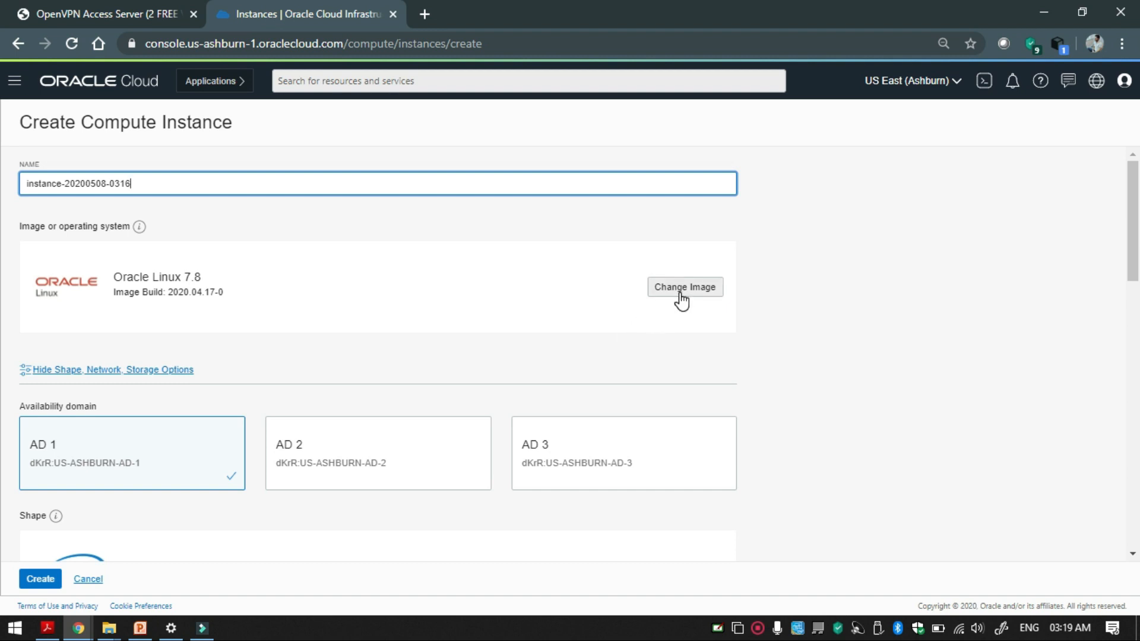
- Select the OpenVPN Access Server partner image and accept its terms
left_click(683, 287)
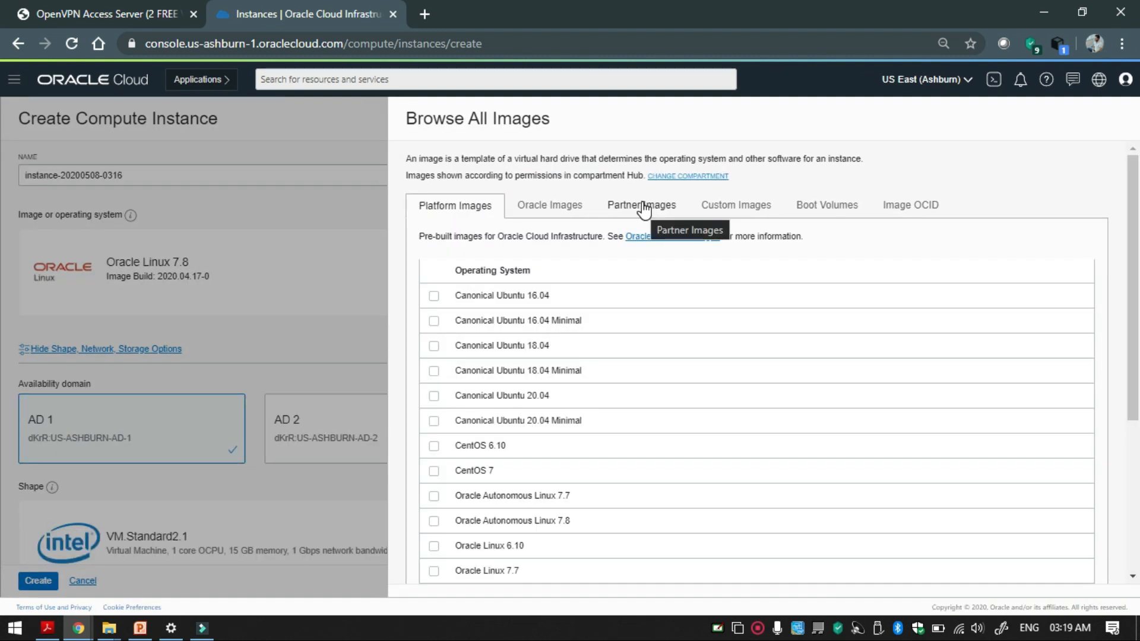
left_click(641, 207)
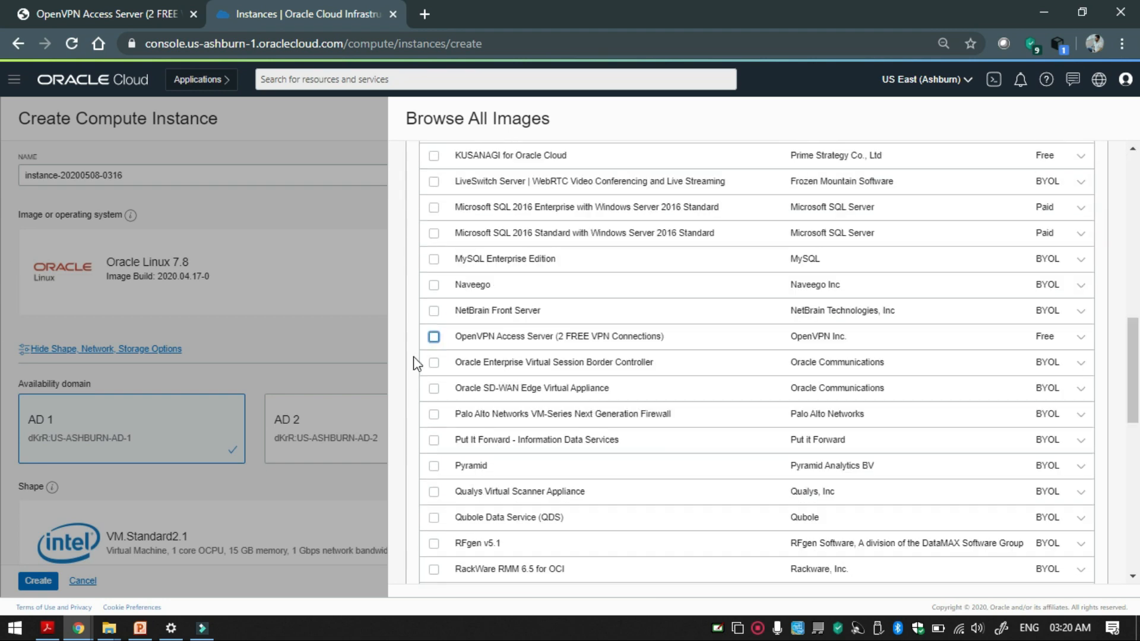
left_click(435, 336)
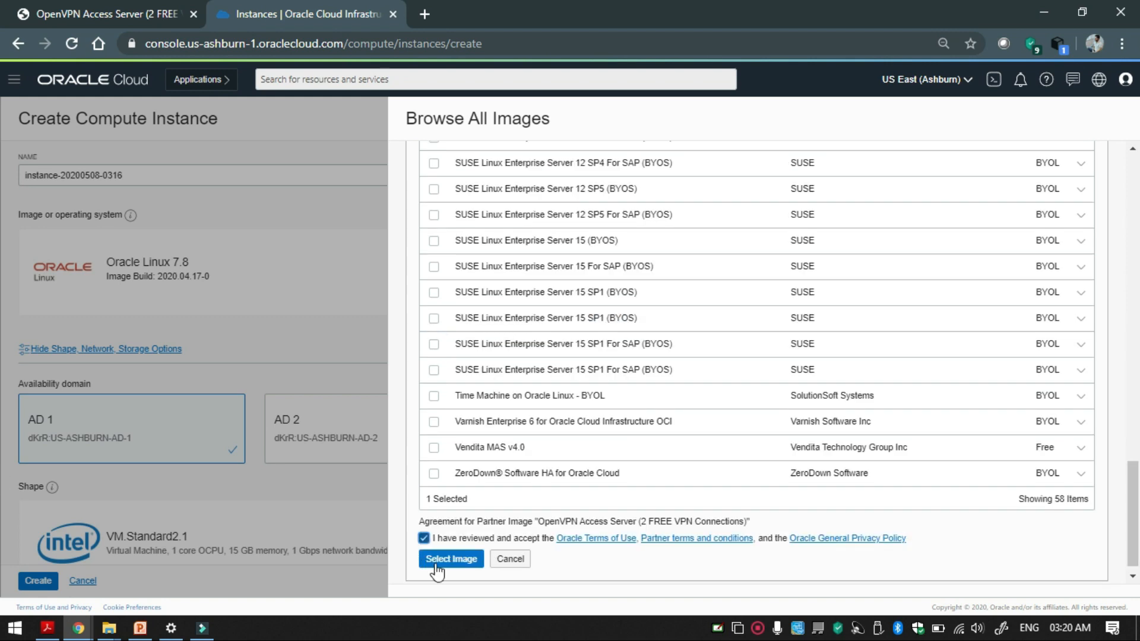
left_click(451, 558)
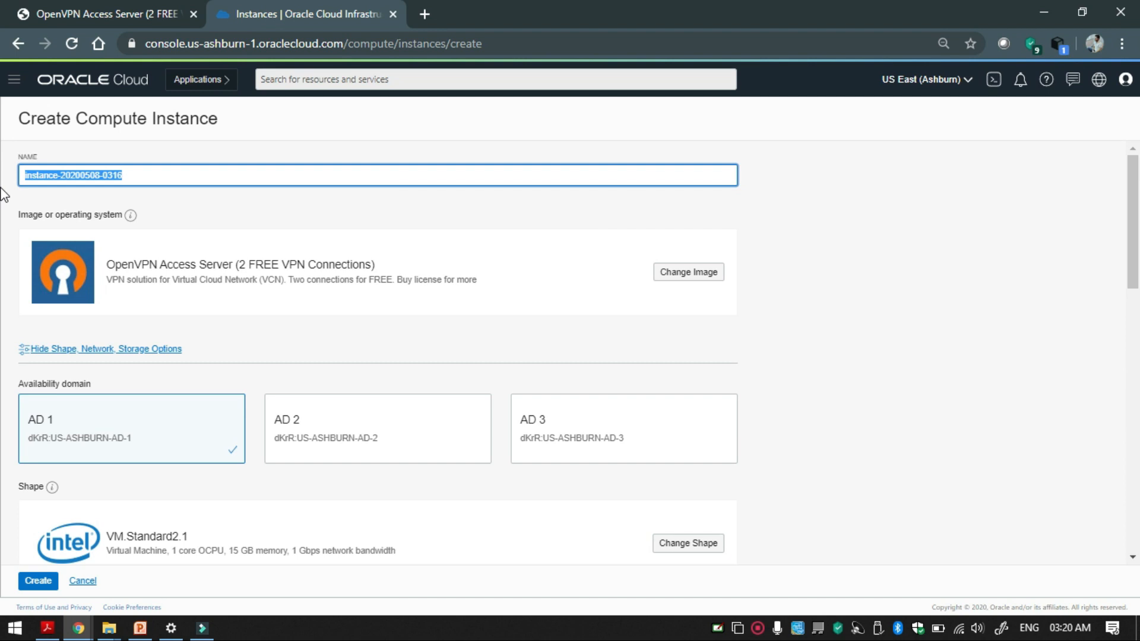
- Name the instance 'Open VPN Access Server' and choose pasting the SSH public key
type("Open VPN Access Server")
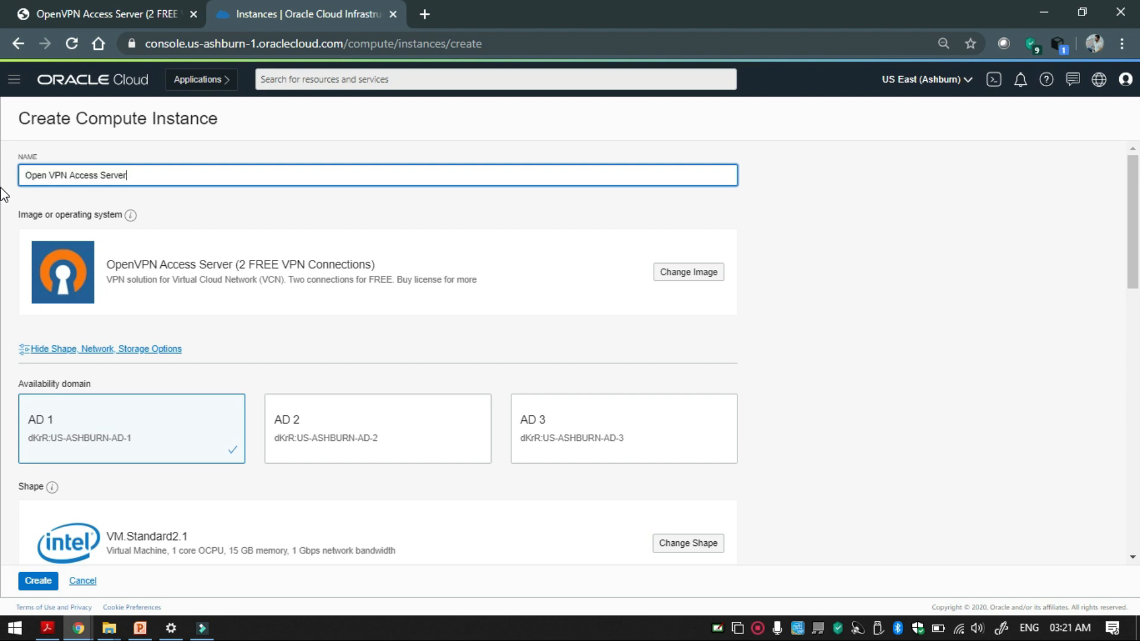
scroll("down", 3)
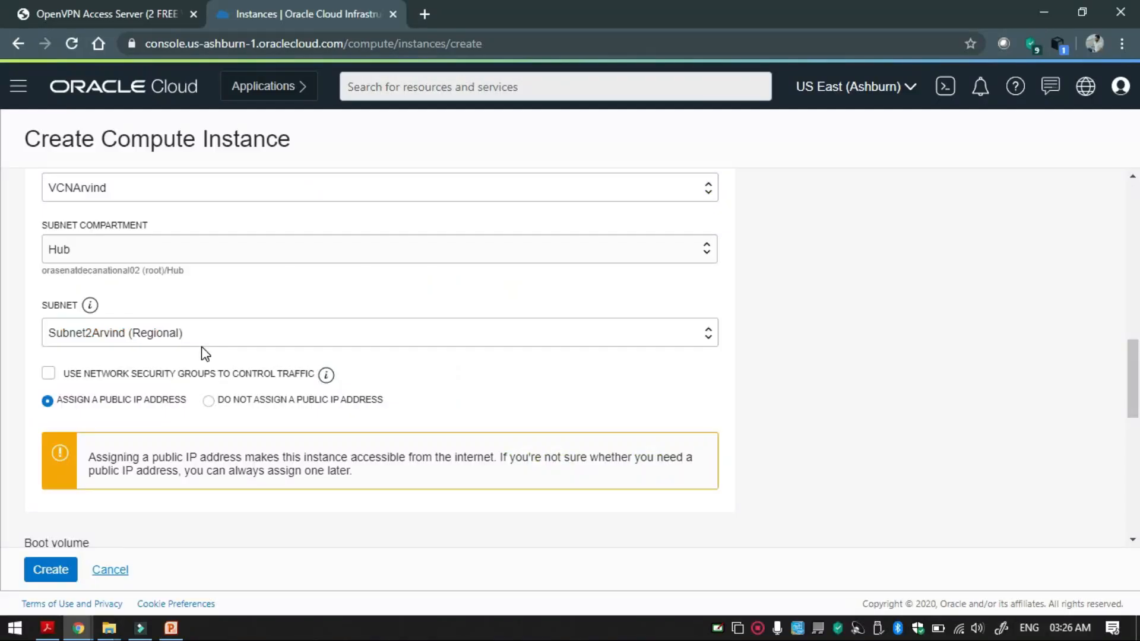
left_click(380, 333)
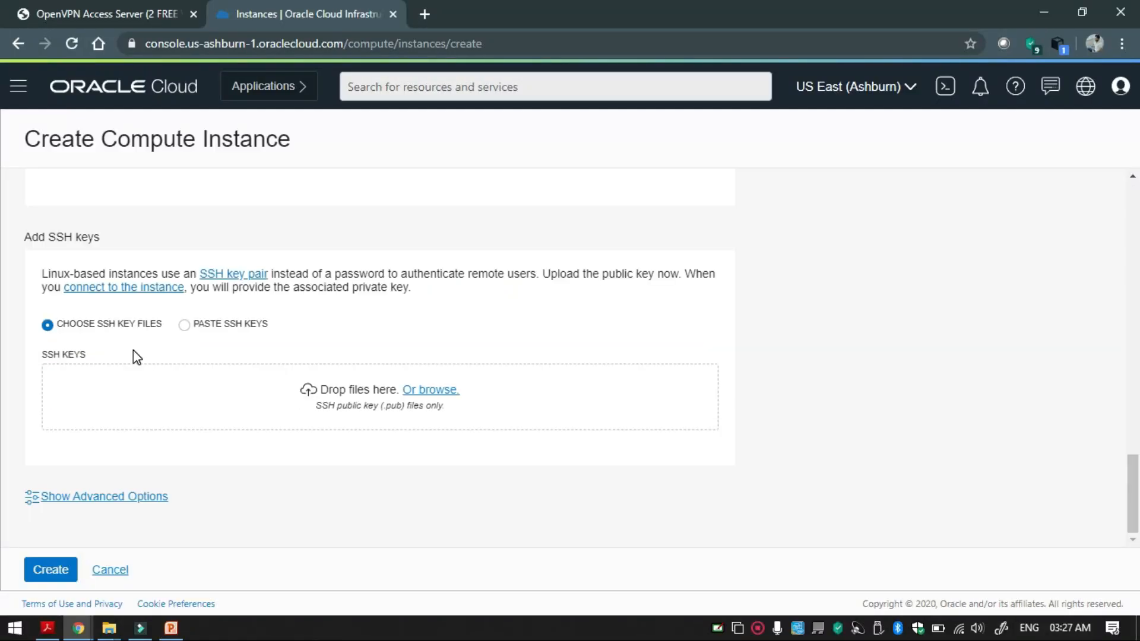
left_click(184, 323)
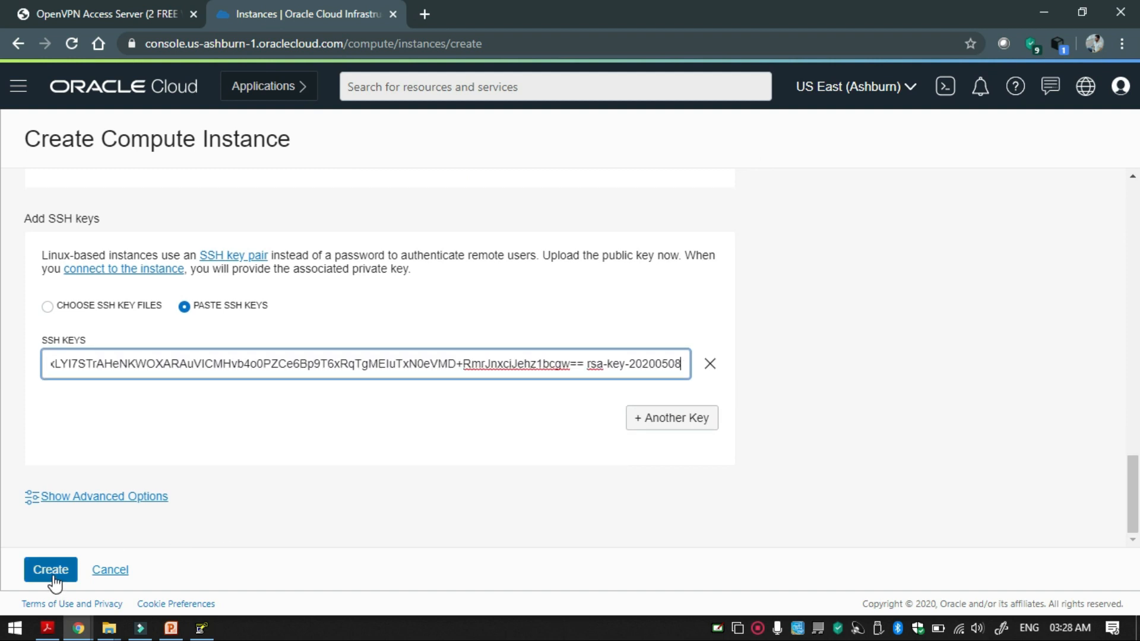
- Create the instance and save the PuTTYgen private key as OpenVPNKey
left_click(50, 569)
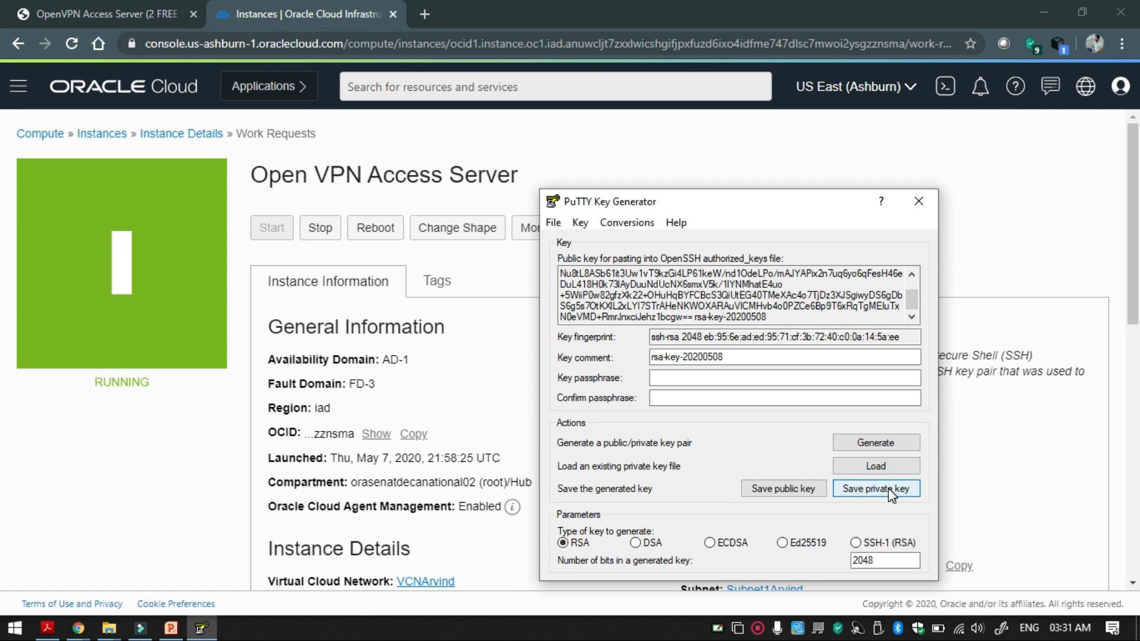
left_click(875, 488)
type("OpenVPNKey")
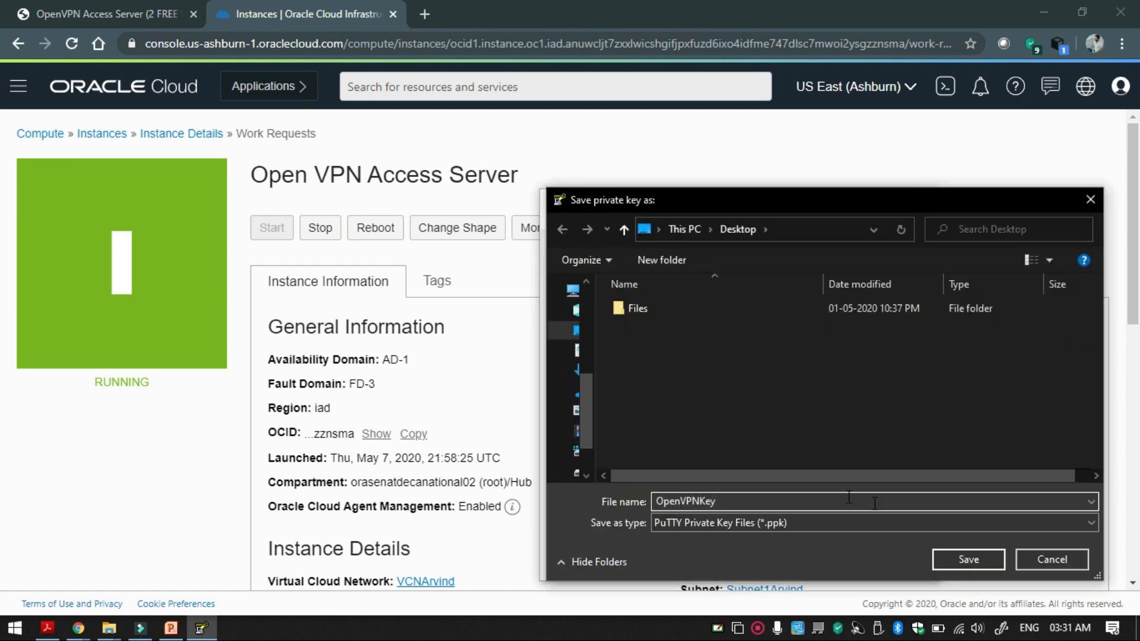
left_click(968, 559)
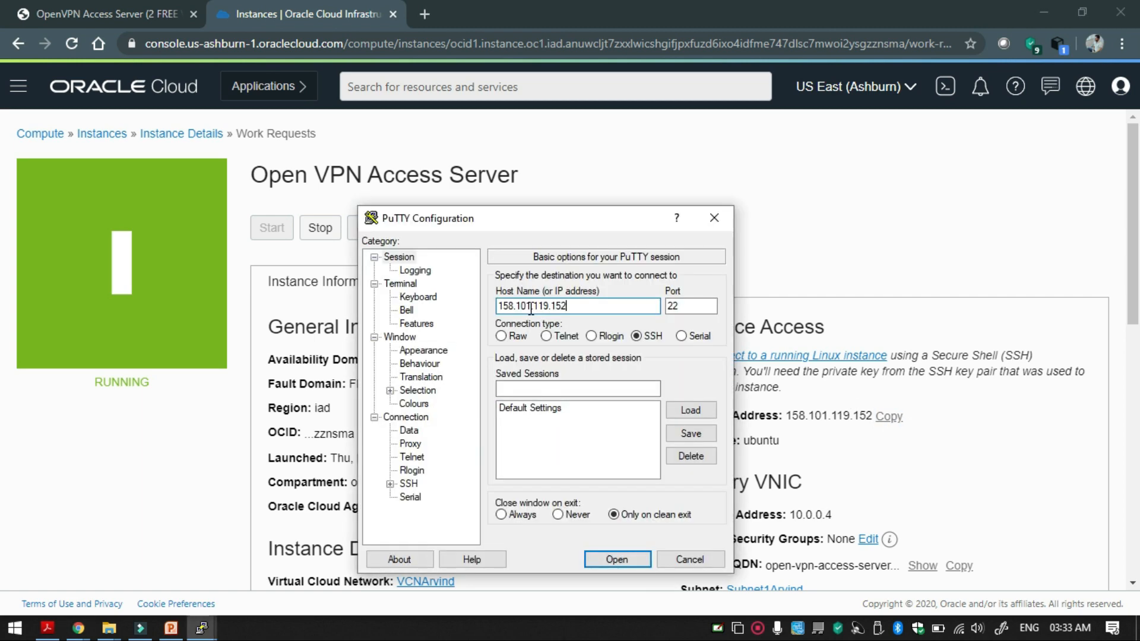
- Connect PuTTY to 158.101.119.152 with the OpenVPNKey key file, trusting the host key
left_click(424, 471)
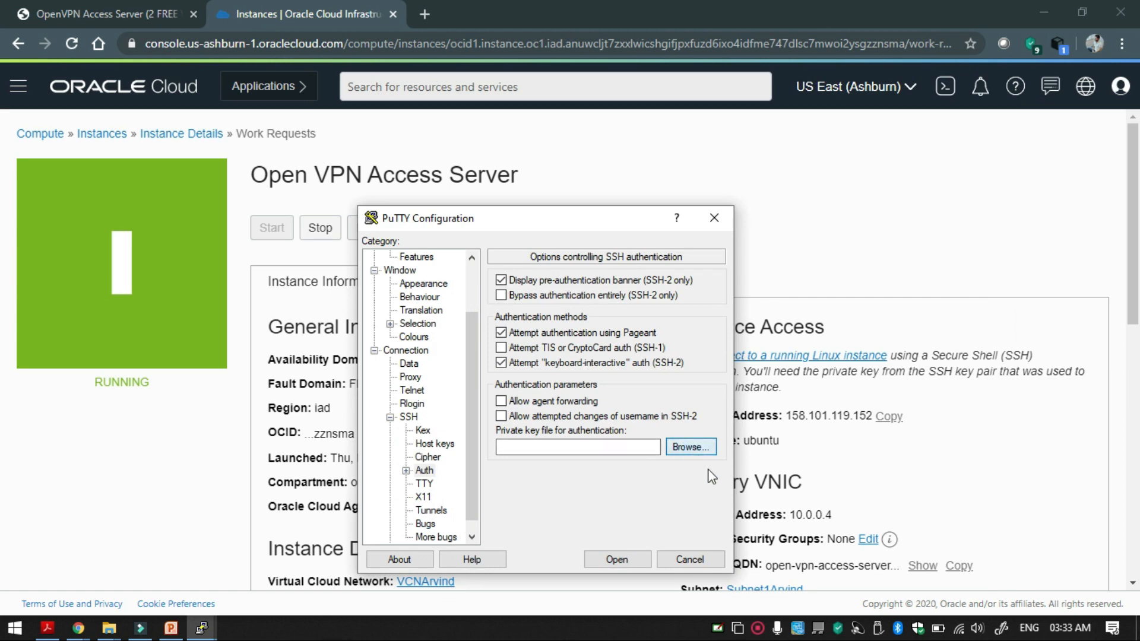
left_click(690, 447)
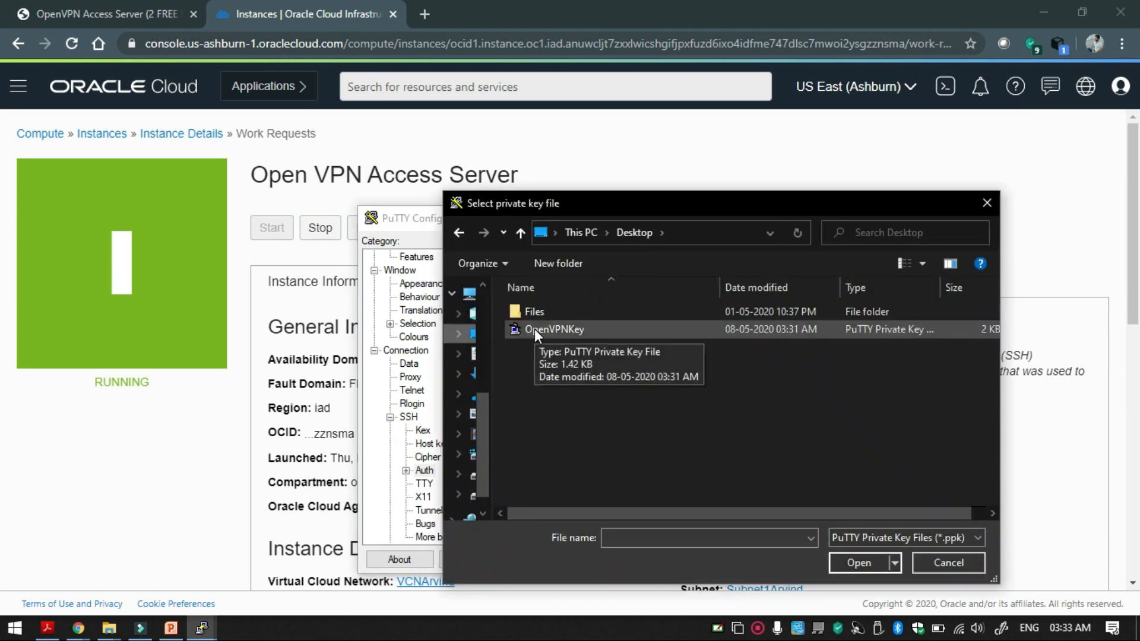
left_click(858, 563)
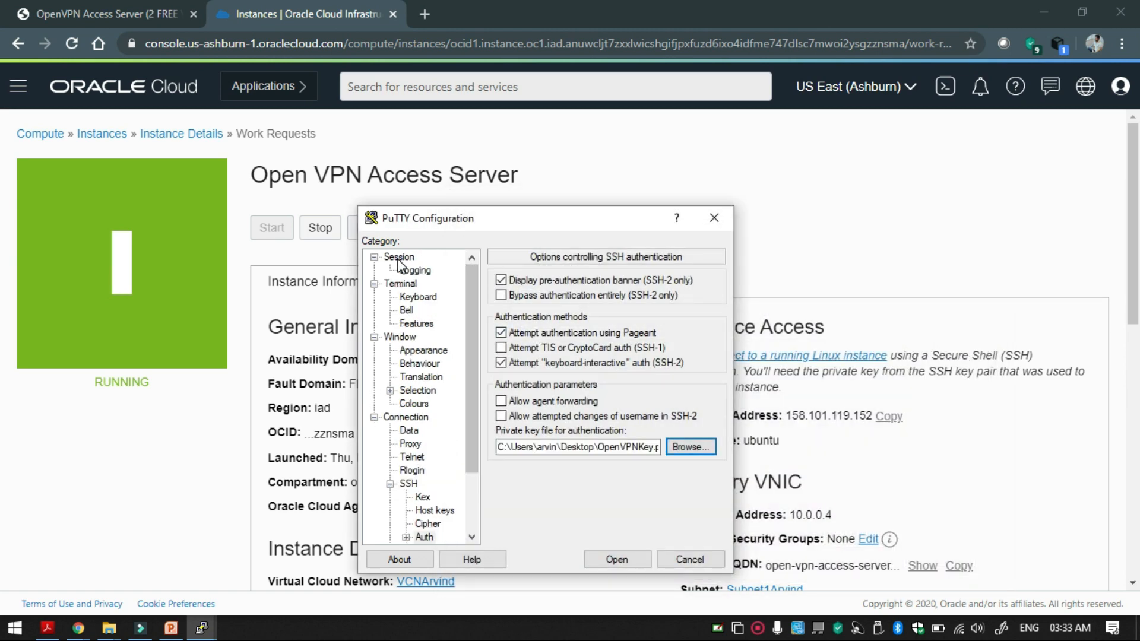
left_click(399, 256)
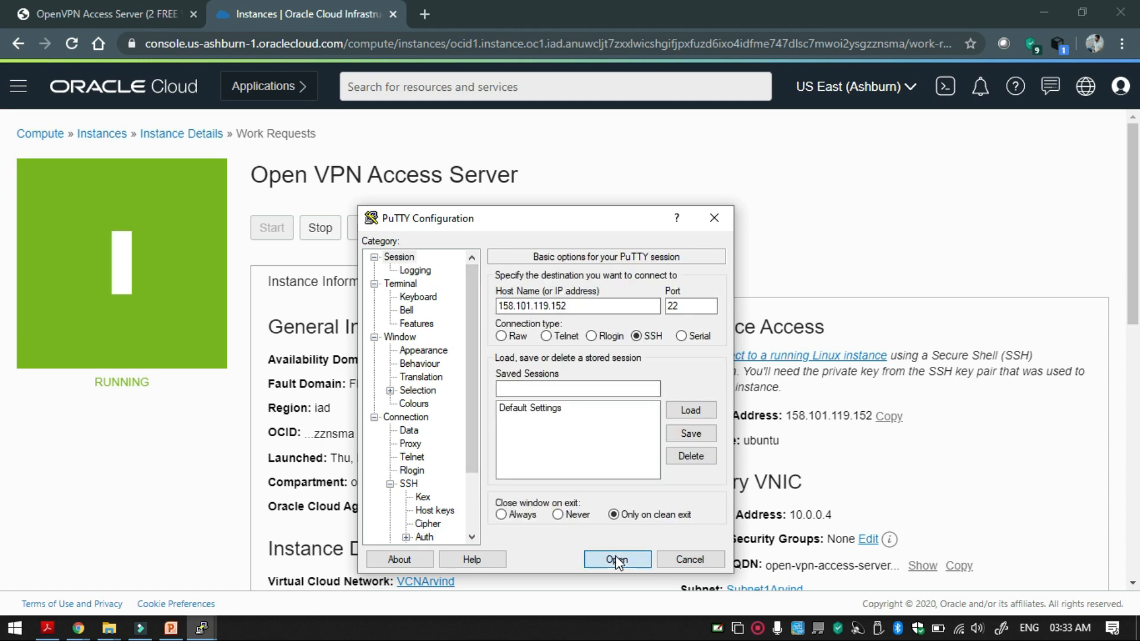
left_click(616, 560)
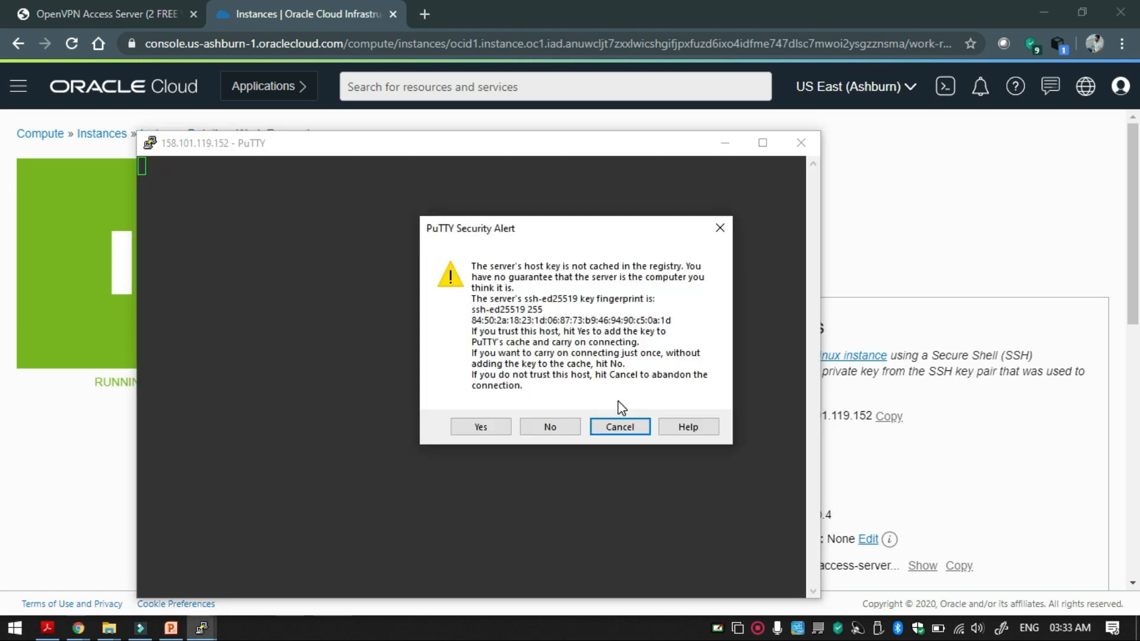
left_click(479, 427)
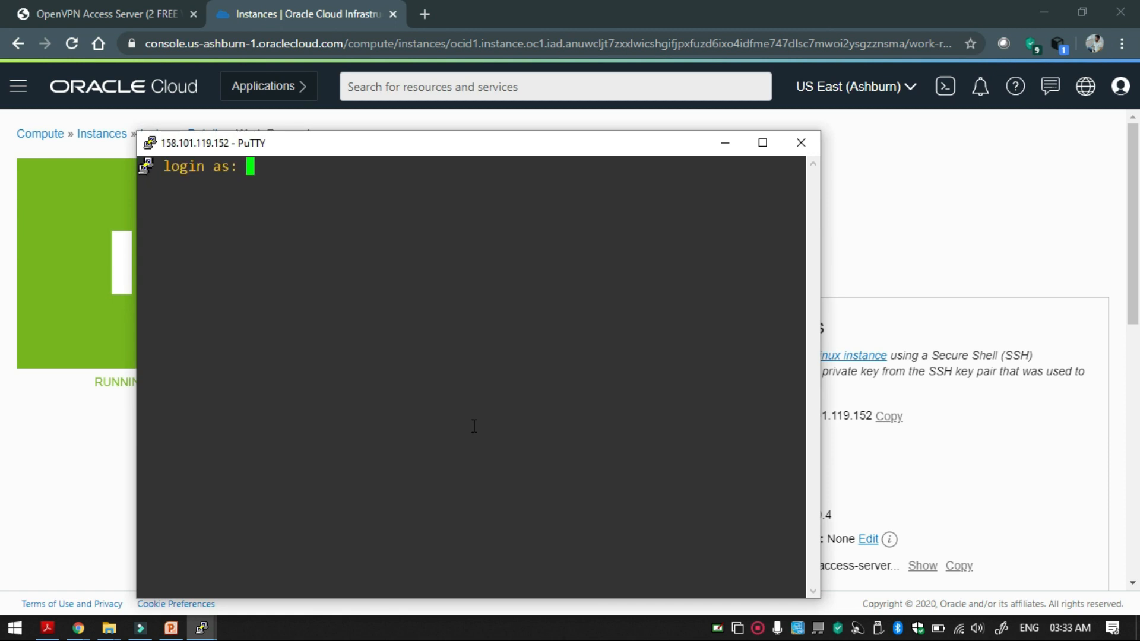
- Log in as openvpnas and finish Access Server initial setup with default answers
type("openvpnas")
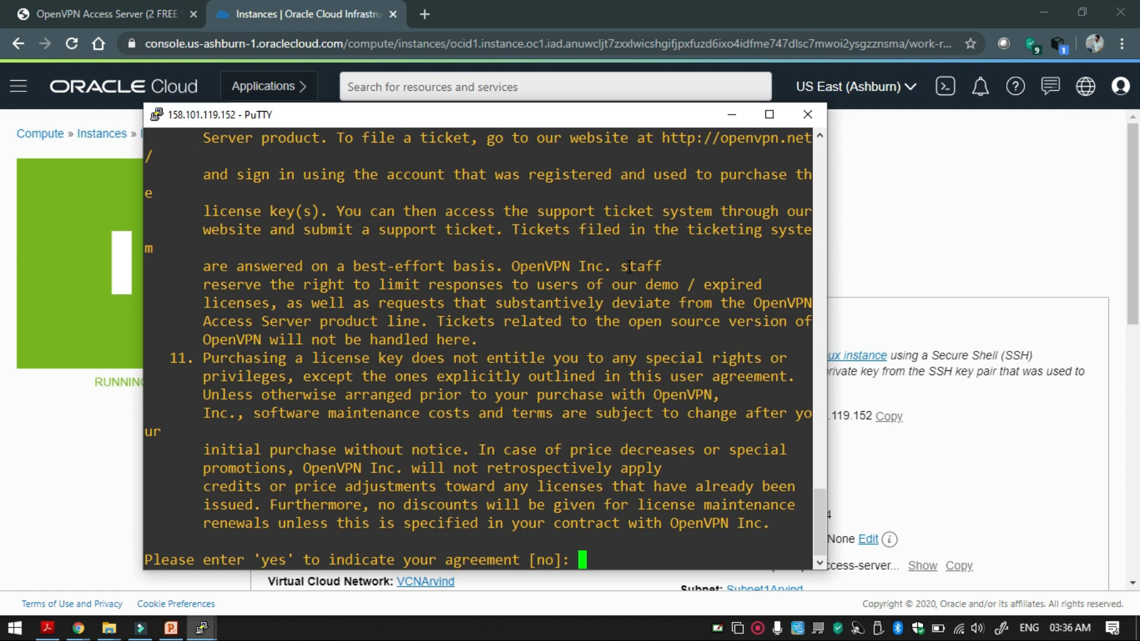
type("yes")
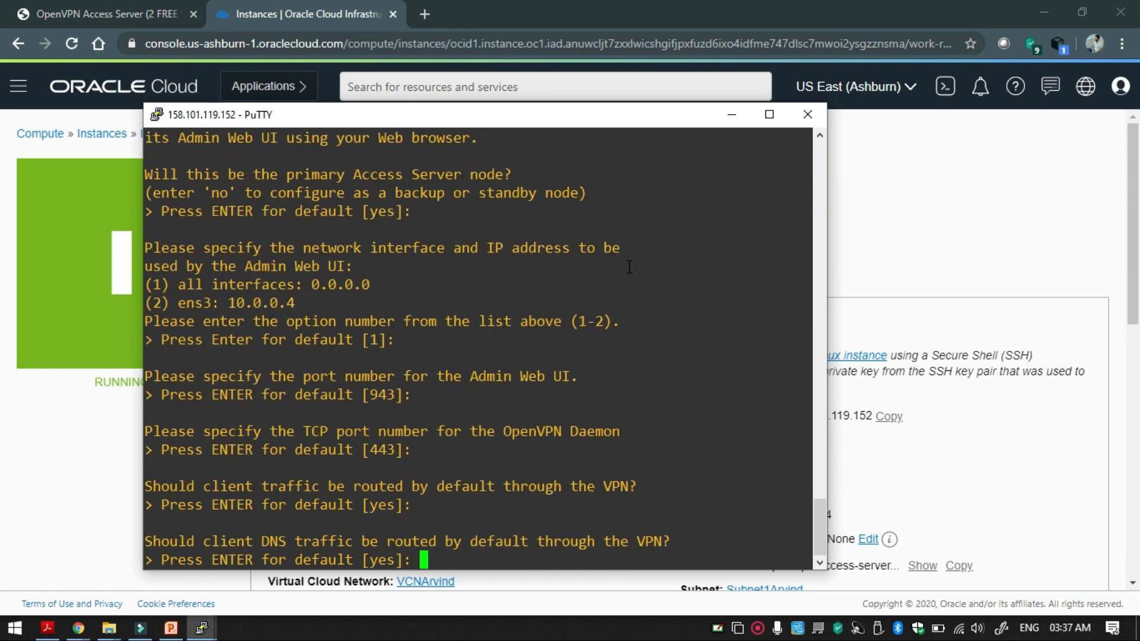
key("enter")
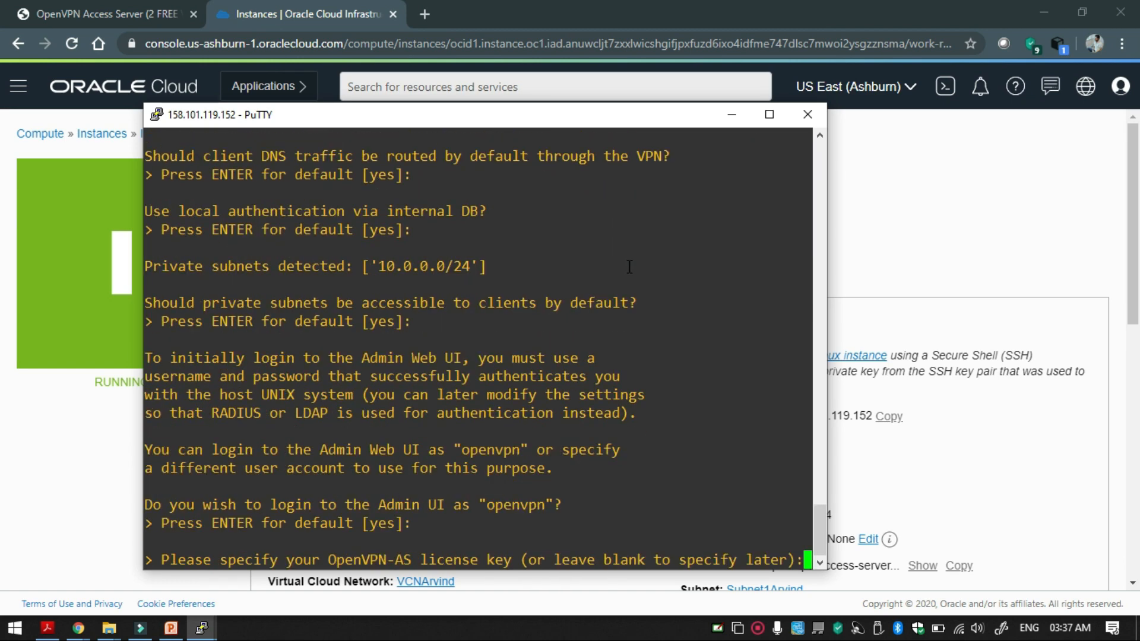
key("enter")
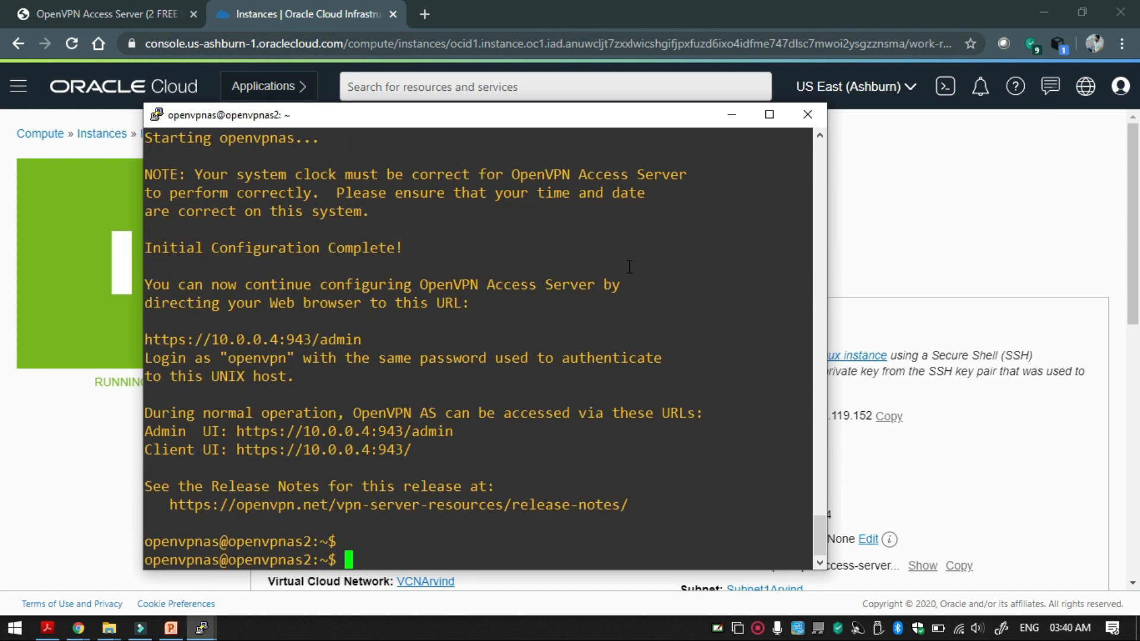
- Change the openvpn user's password with sudo passwd, then close PuTTY
type("sudo passwd")
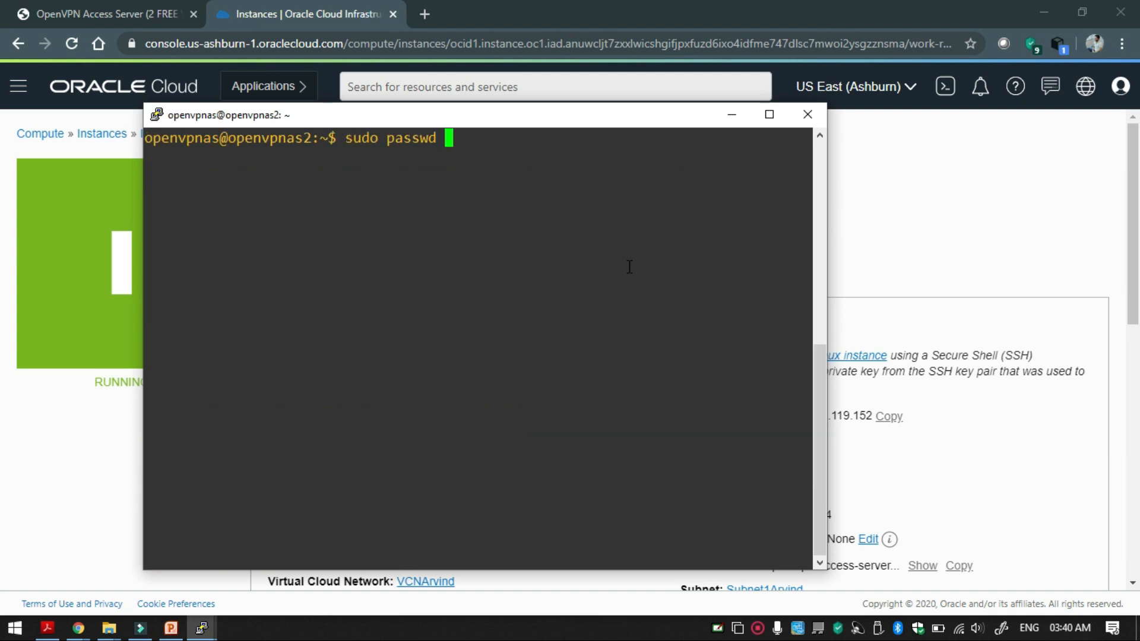
type("openvpn")
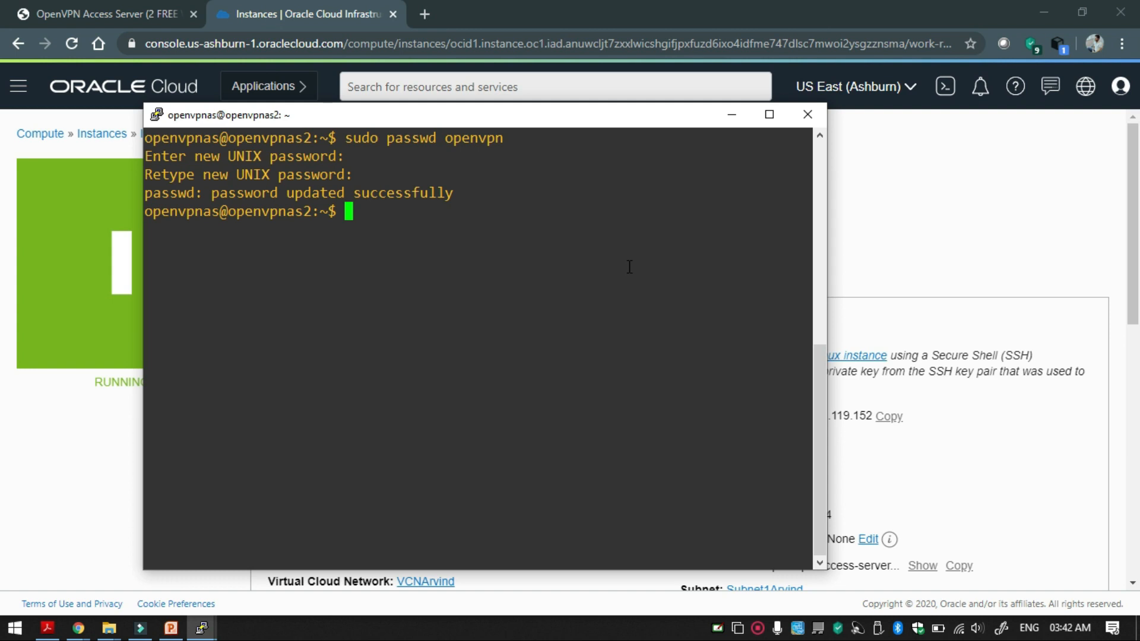
mouse_move(741, 190)
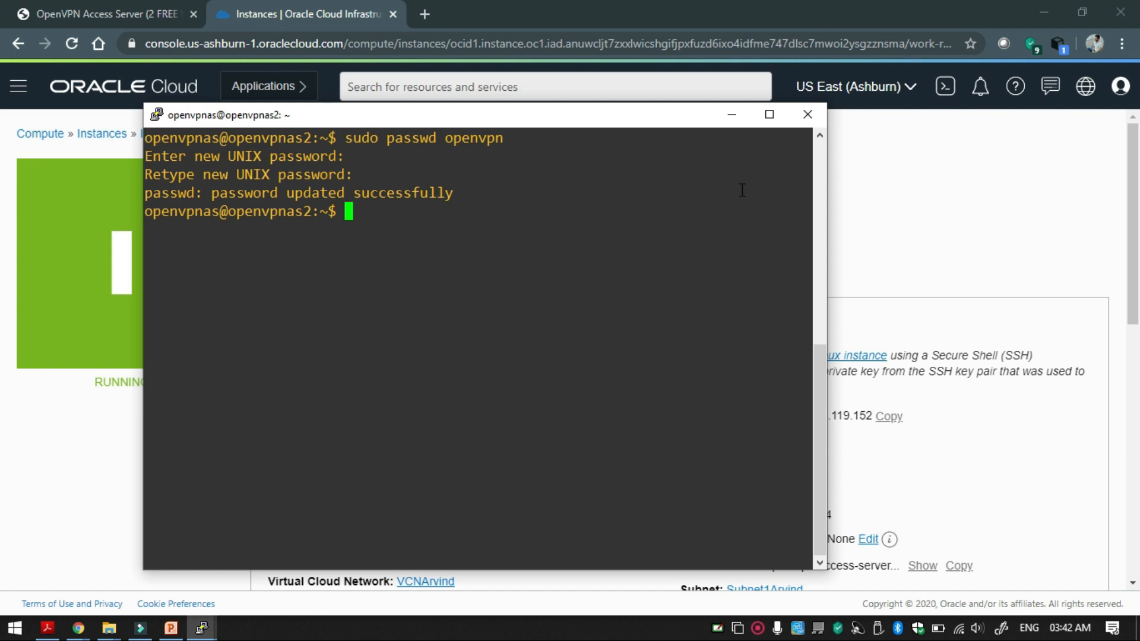
left_click(807, 114)
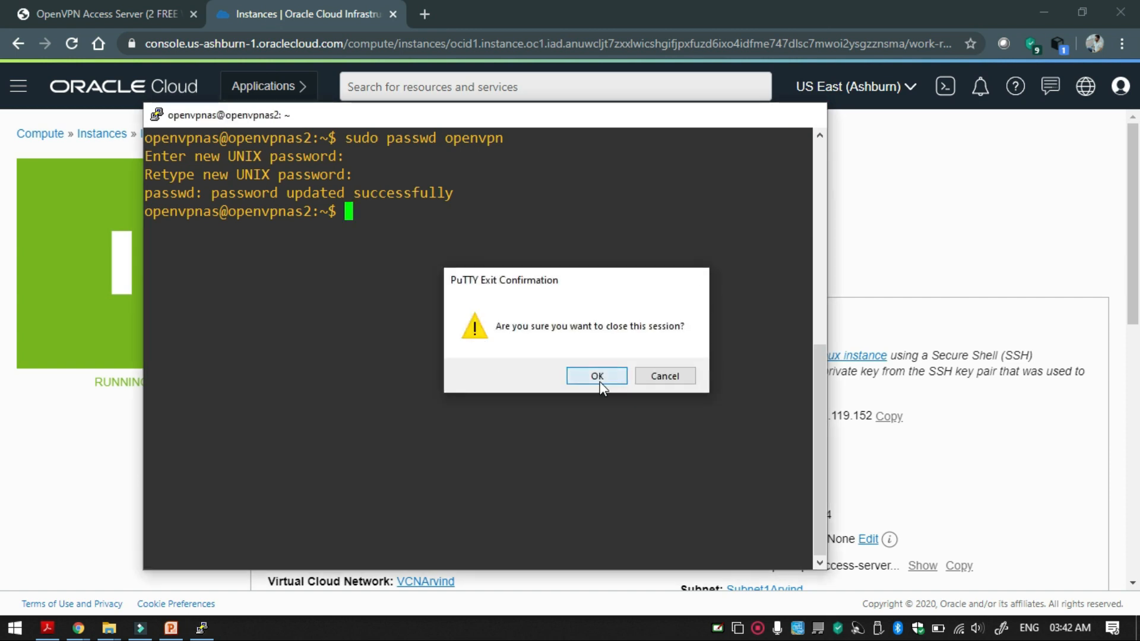
- Copy public IP 158.101.119.152 and open it in a new tab past the certificate warning
left_click(596, 375)
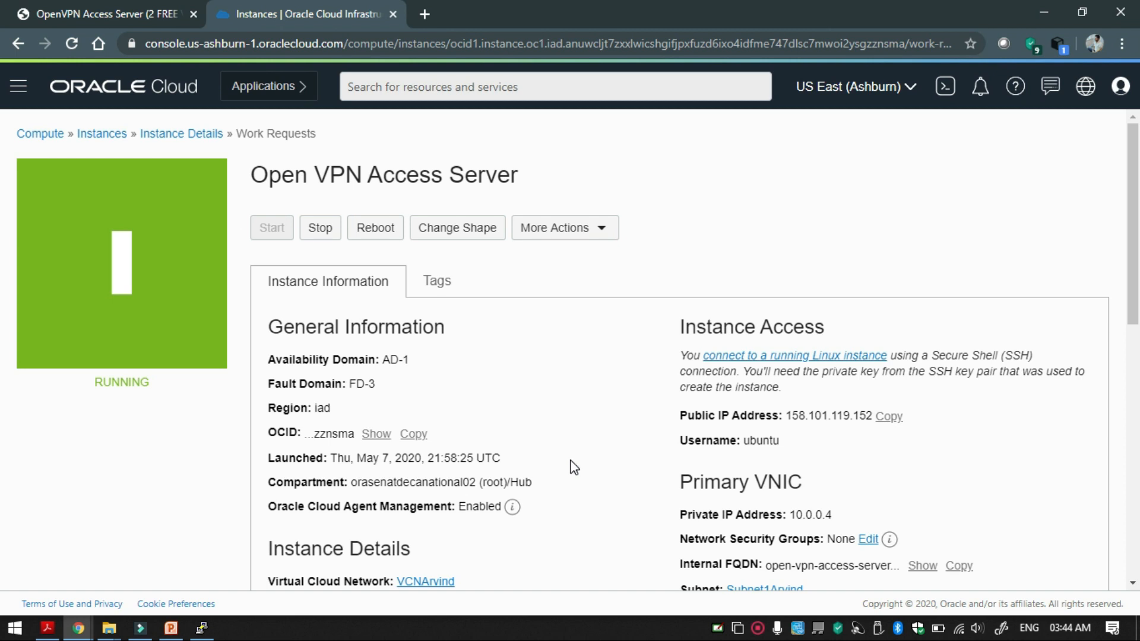
mouse_move(895, 444)
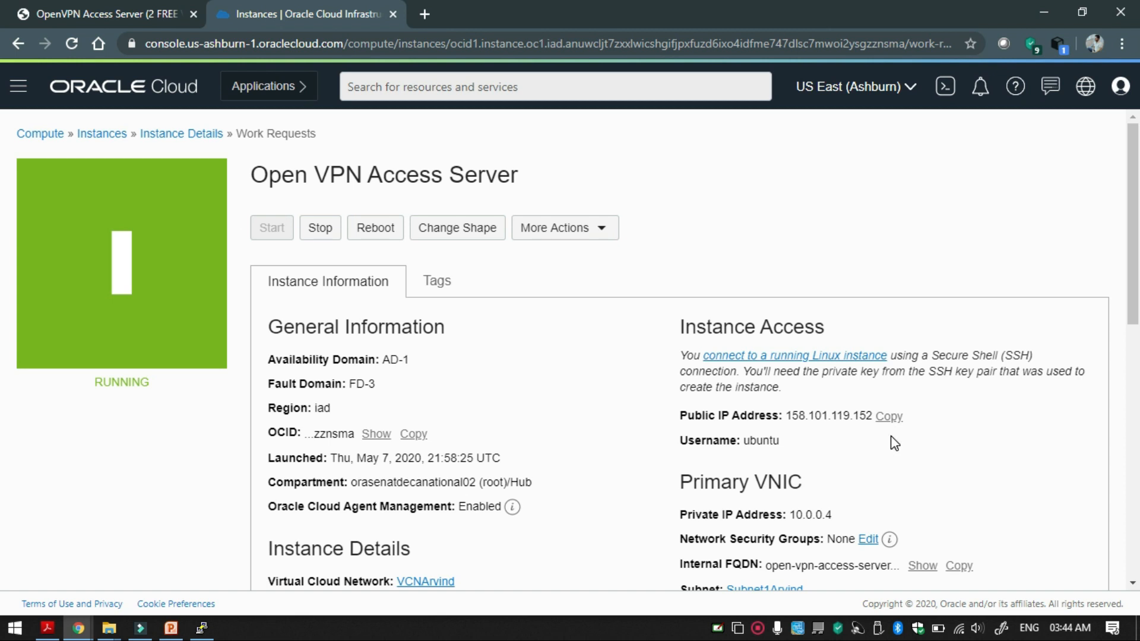
left_click(888, 416)
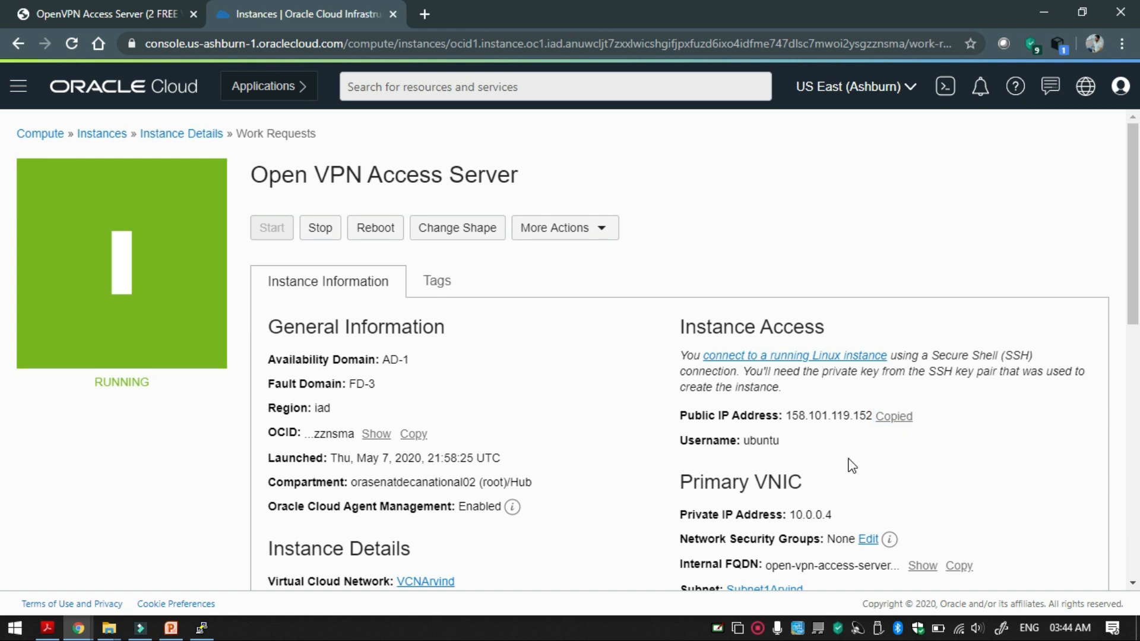
left_click(101, 13)
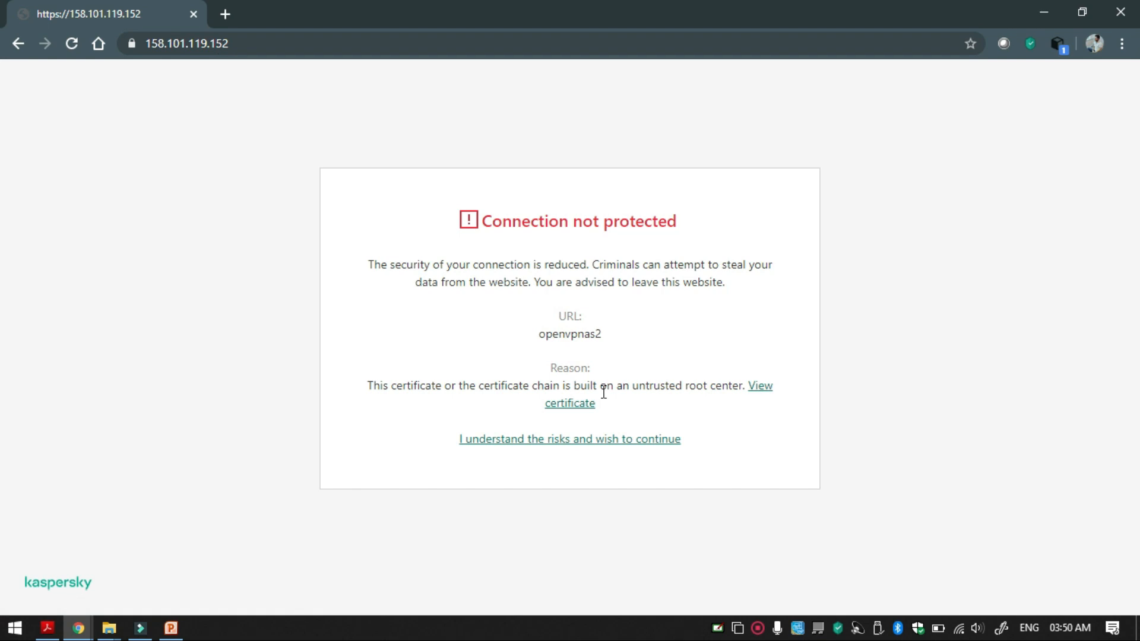
mouse_move(519, 409)
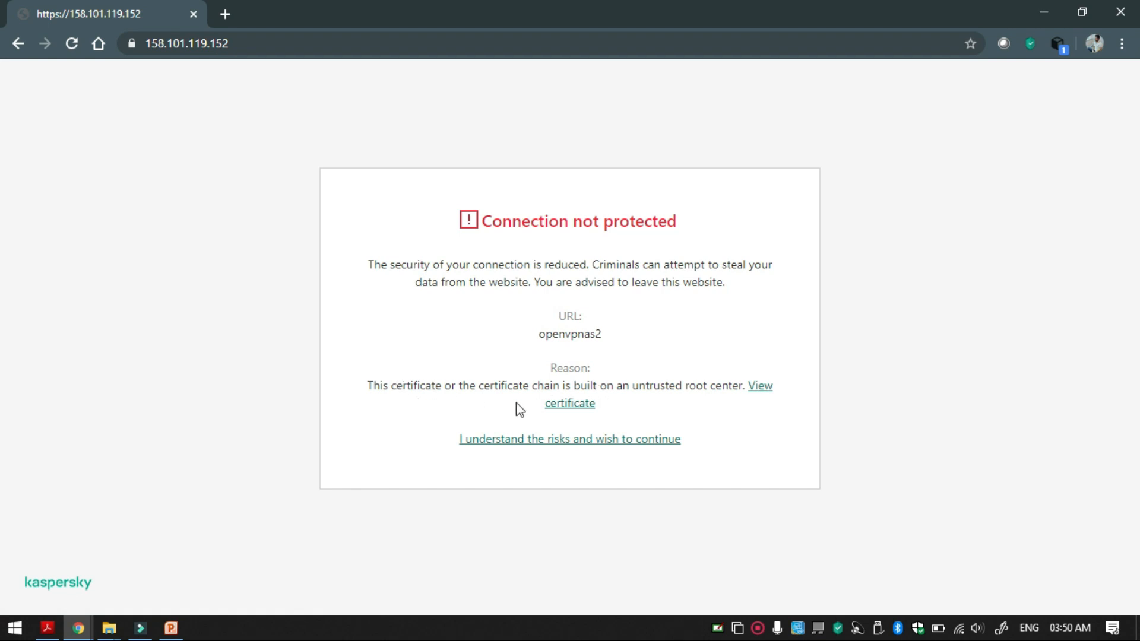
left_click_drag(634, 386, 735, 386)
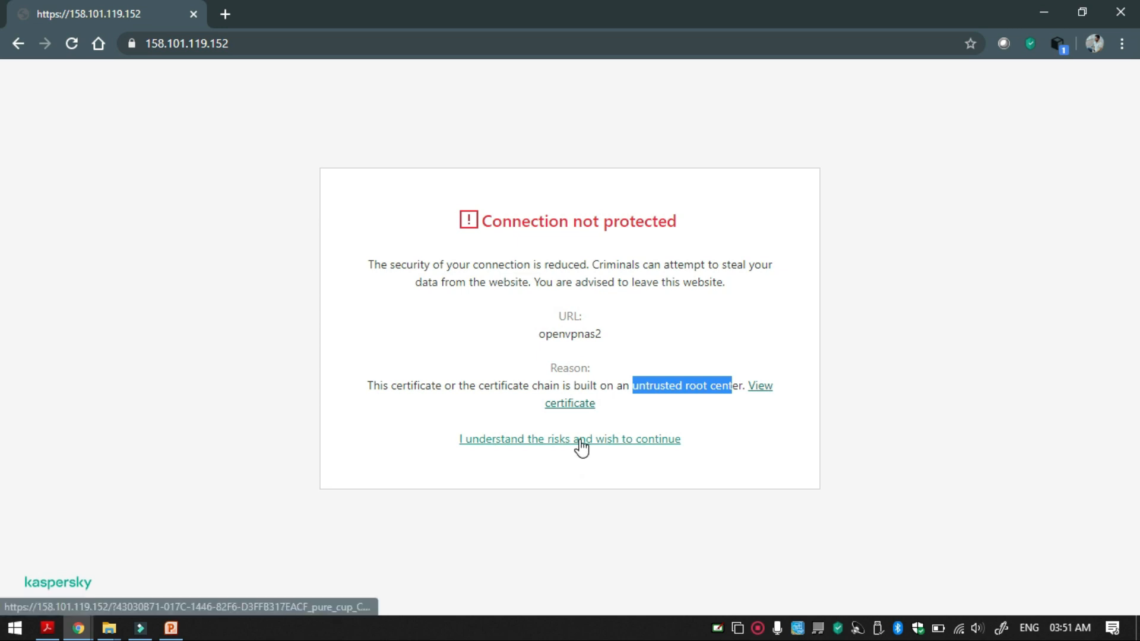
left_click(570, 438)
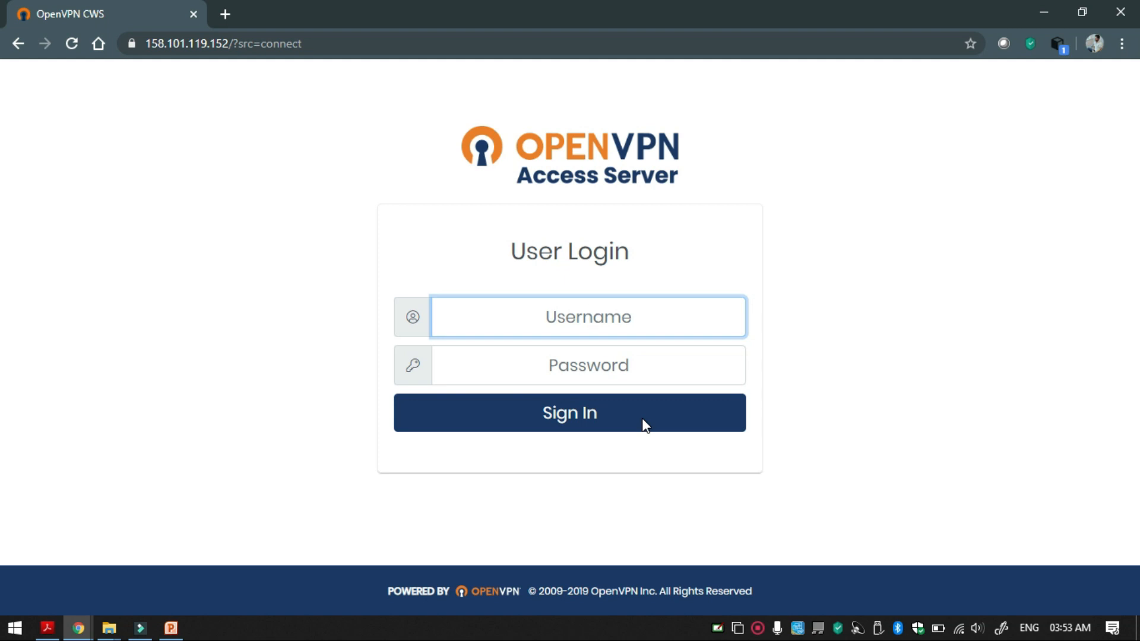
- Sign in as openvpn and download the recommended Windows OpenVPN Connect installer
type("openvpn")
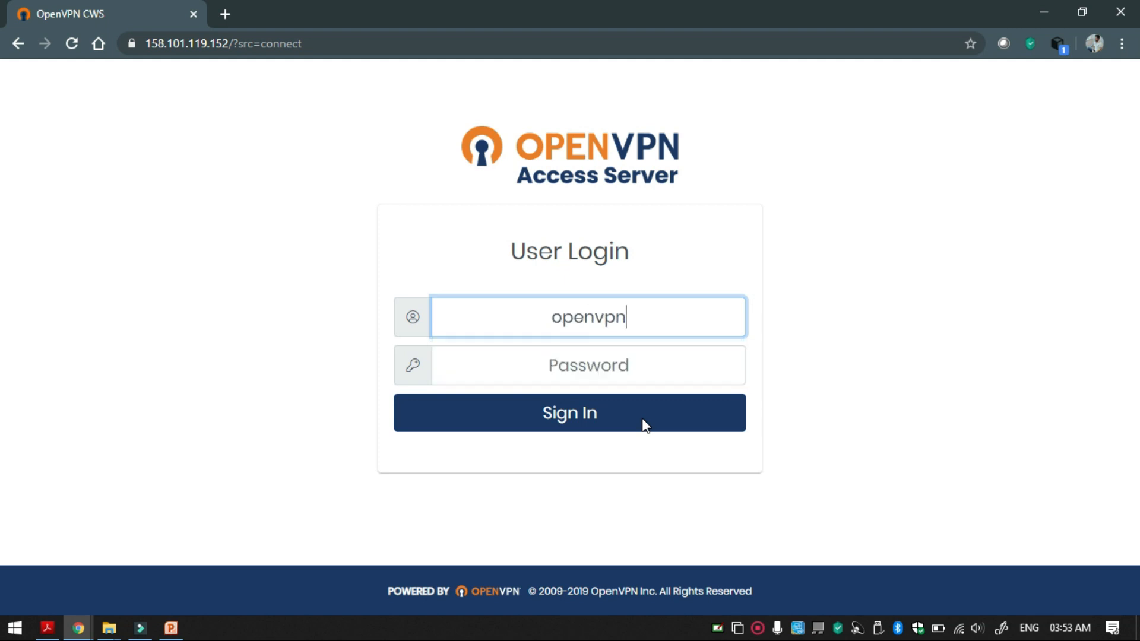
type("••••")
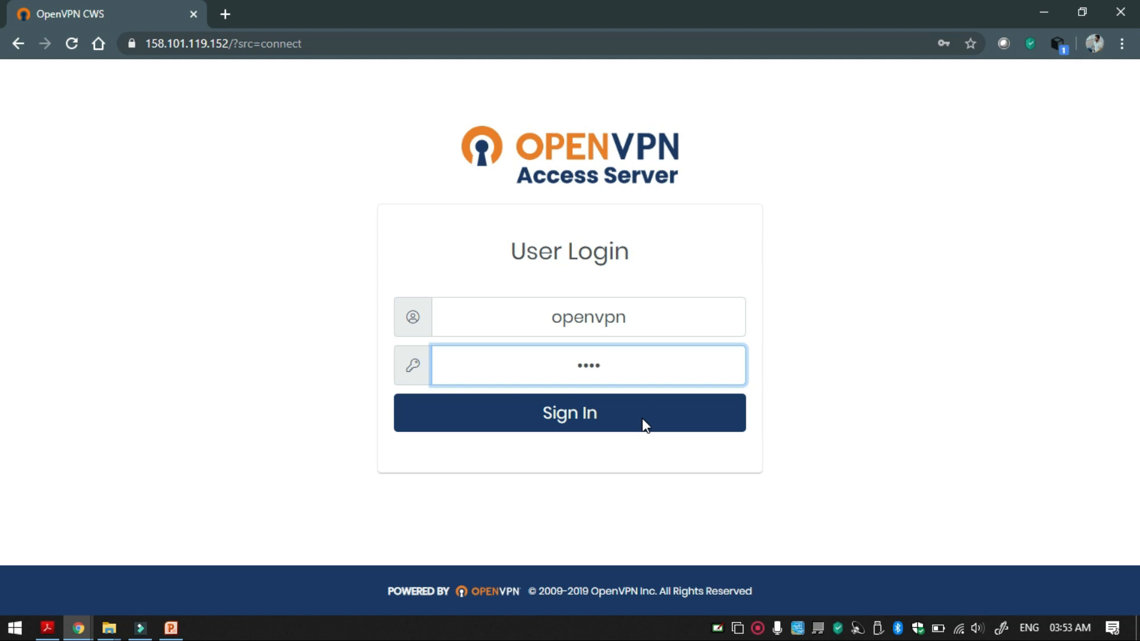
left_click(569, 412)
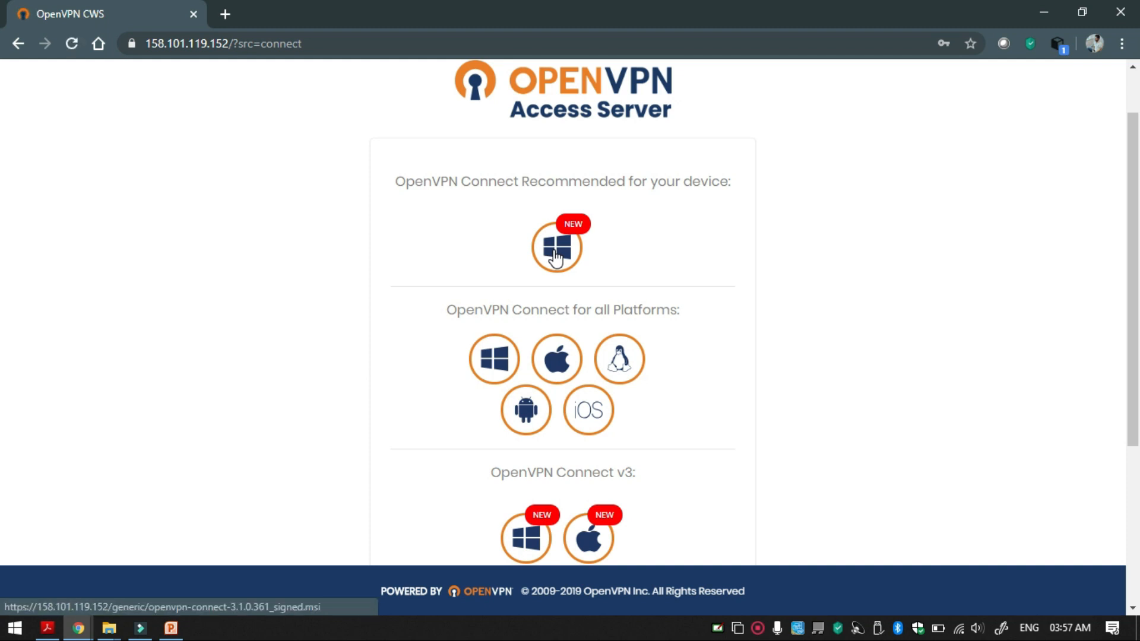
left_click(556, 247)
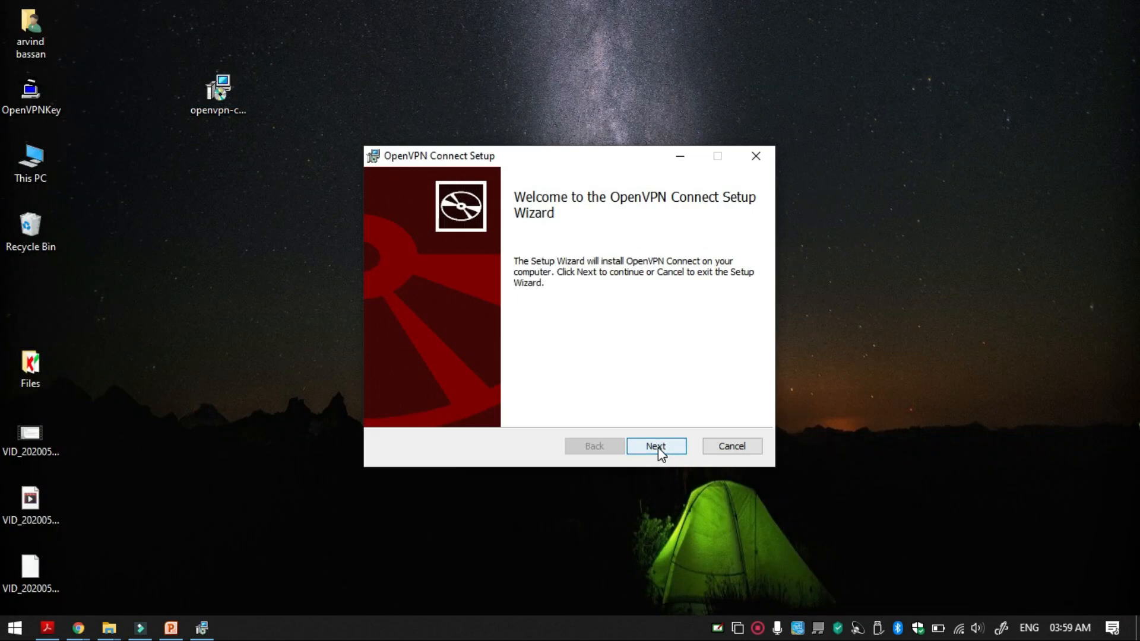
- Install OpenVPN Connect, accepting the license terms, and finish the wizard
left_click(655, 446)
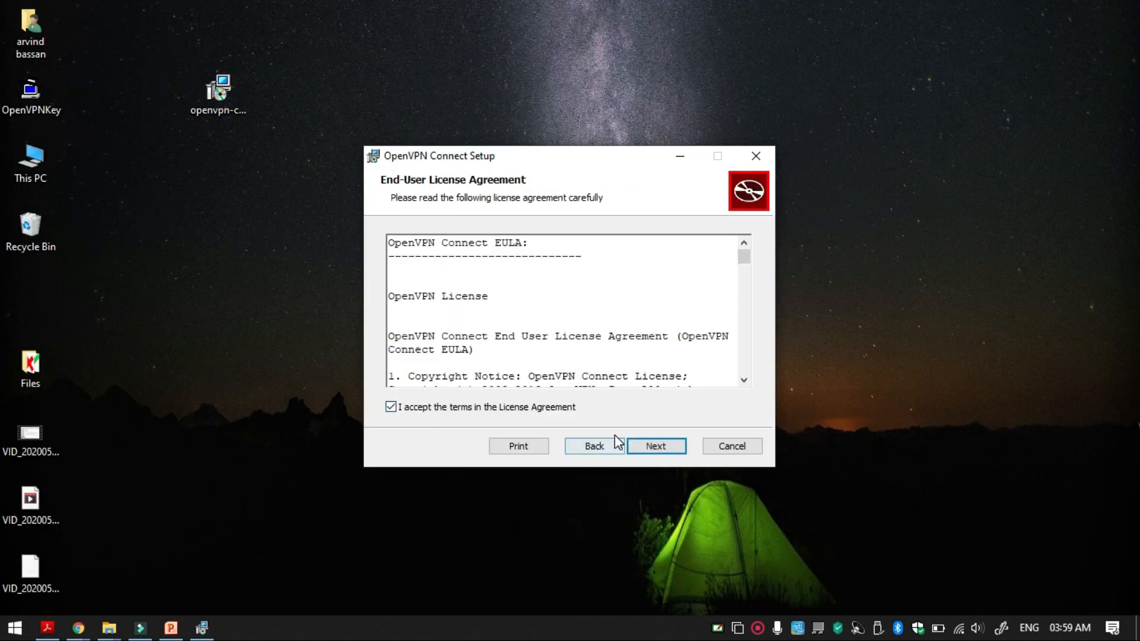
left_click(655, 446)
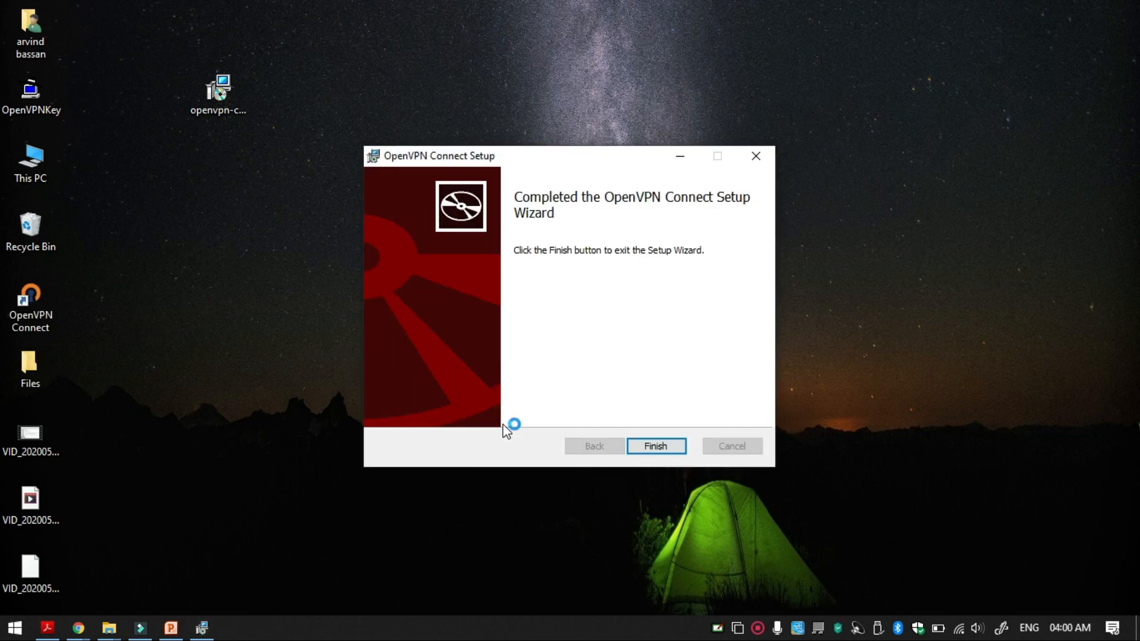
left_click(655, 446)
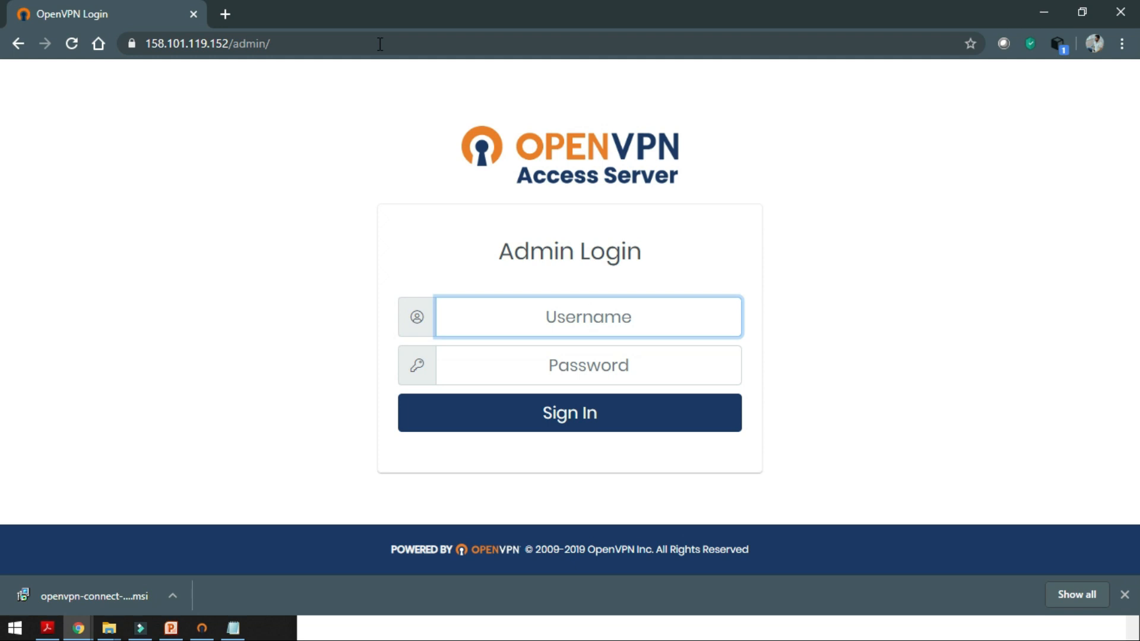
- Sign in to the /admin page as openvpn and agree to the EULA
type("openvpn")
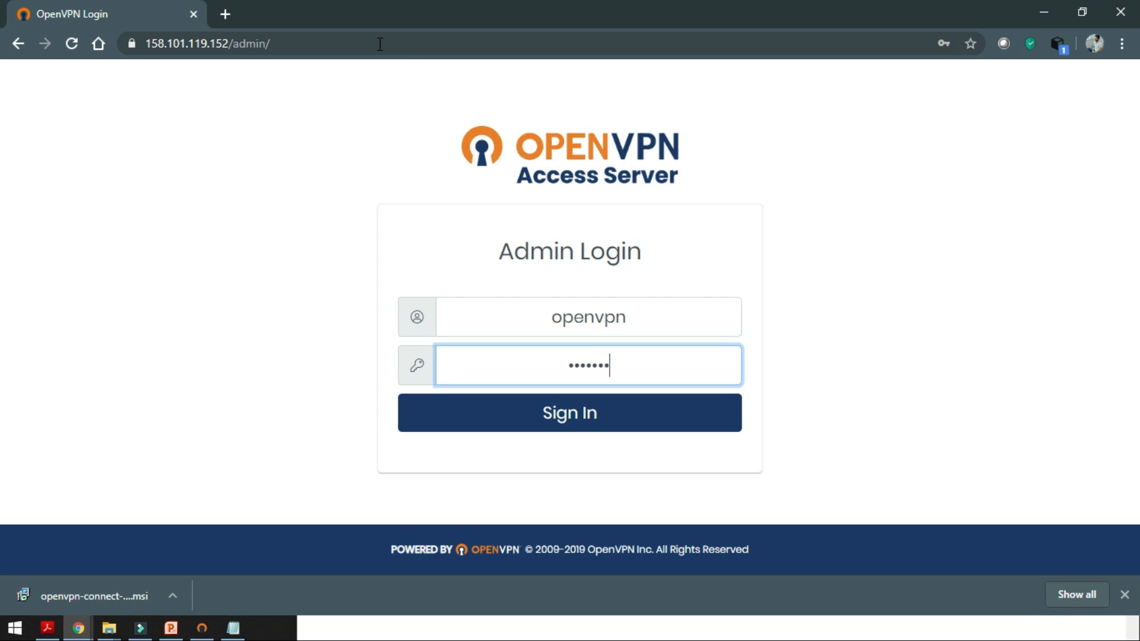
left_click(569, 412)
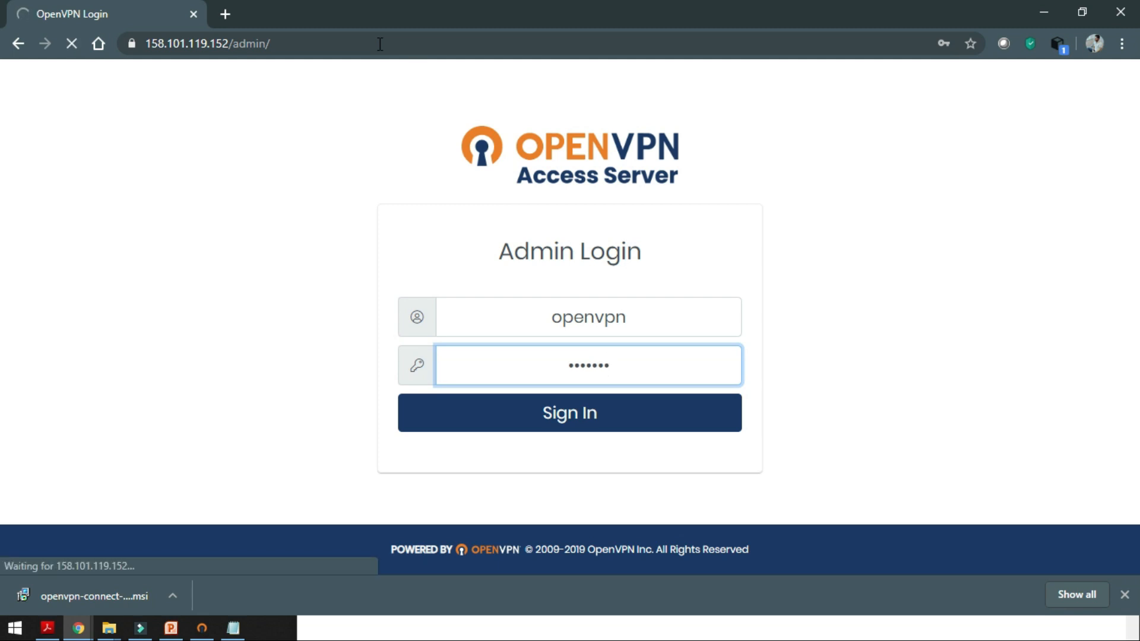
left_click(570, 412)
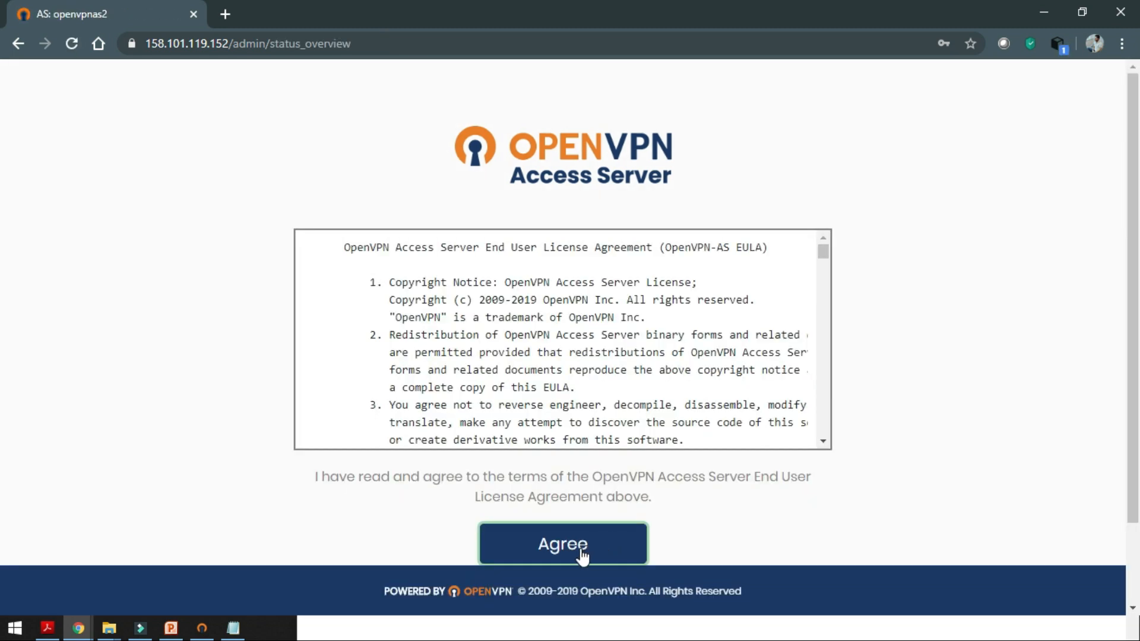
left_click(562, 544)
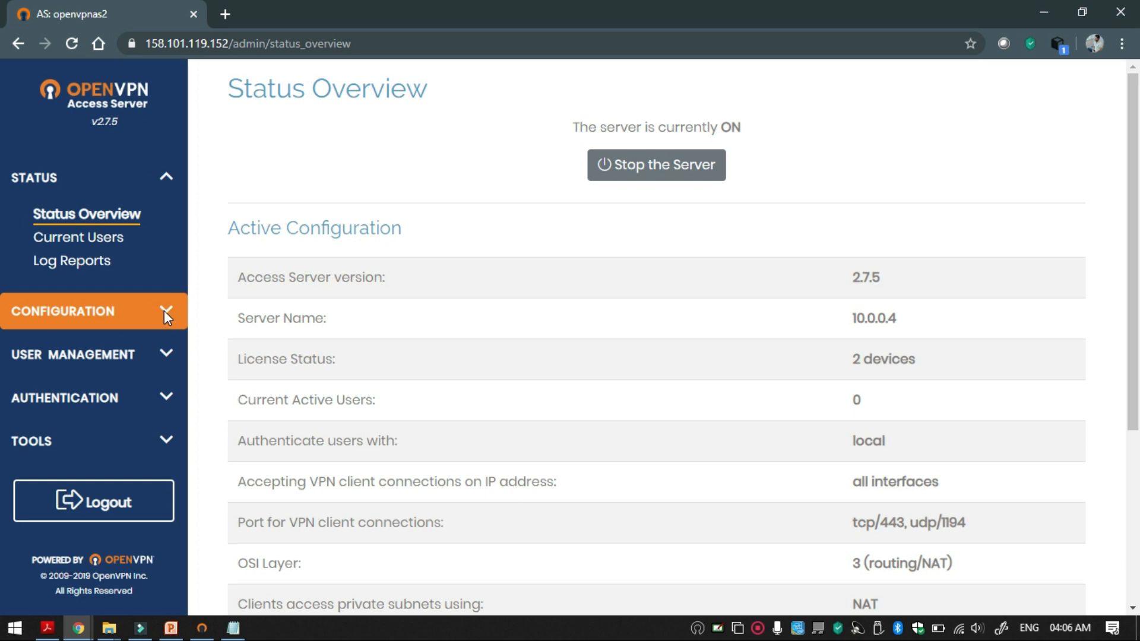
- Replace the Network Settings hostname 10.0.0.4 with 158.101.119.152 and save
left_click(93, 311)
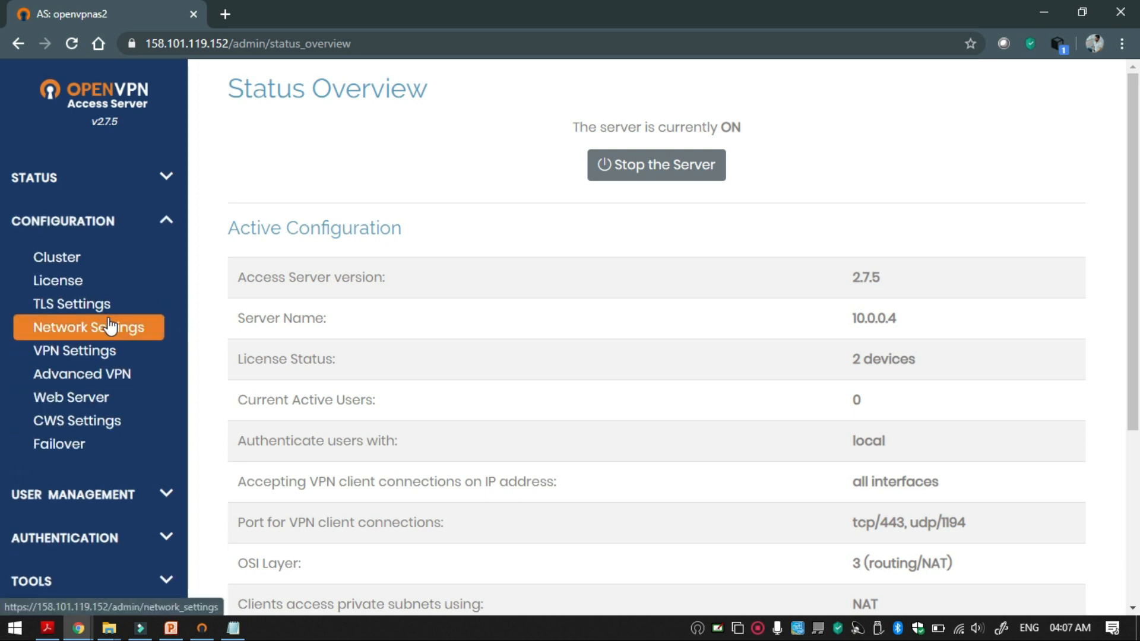
left_click(88, 326)
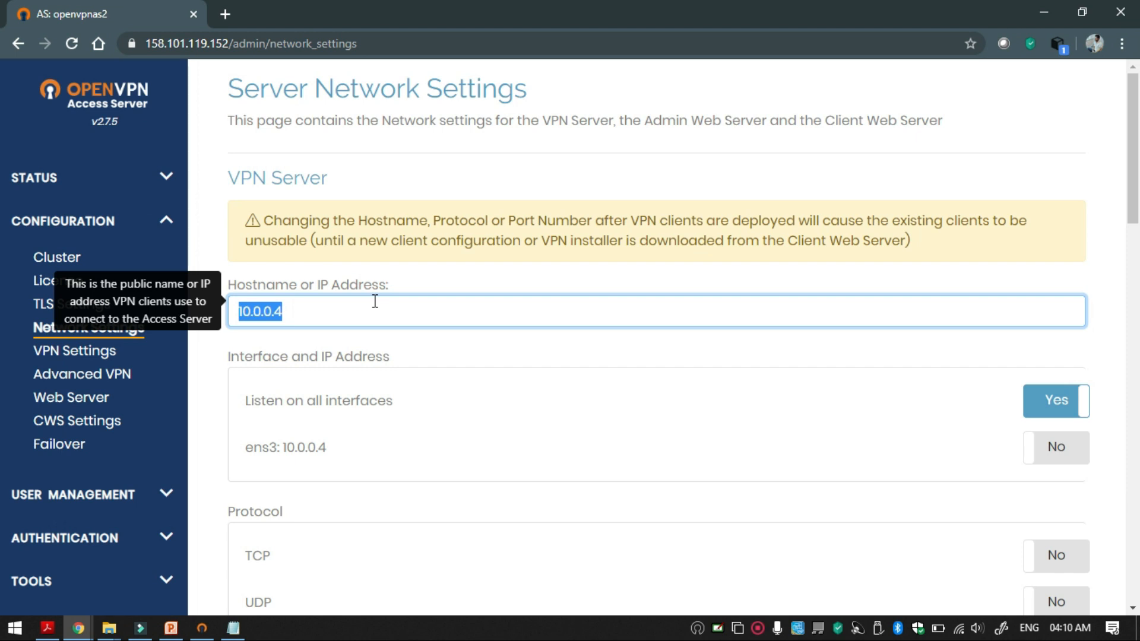
left_click(303, 14)
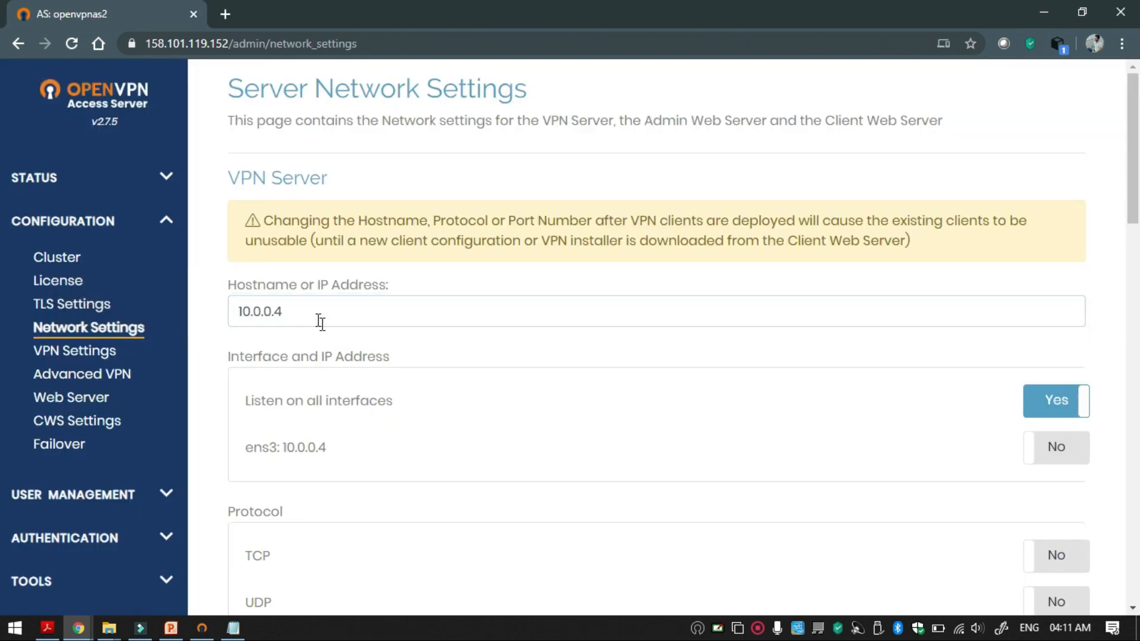
type("158.101.119.152")
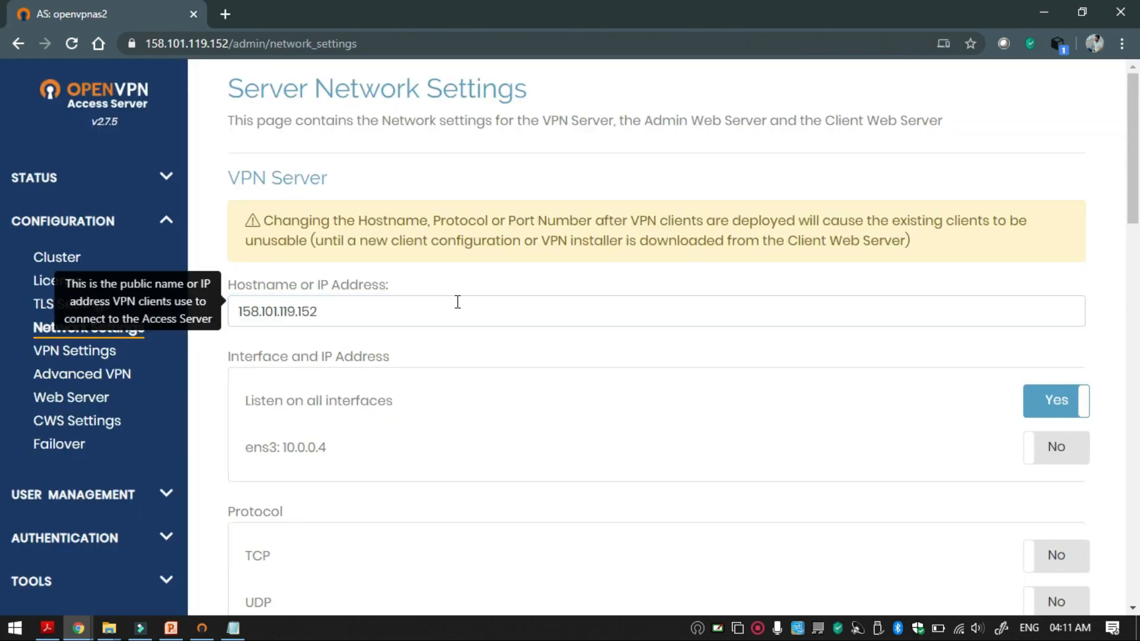
scroll("down", 3)
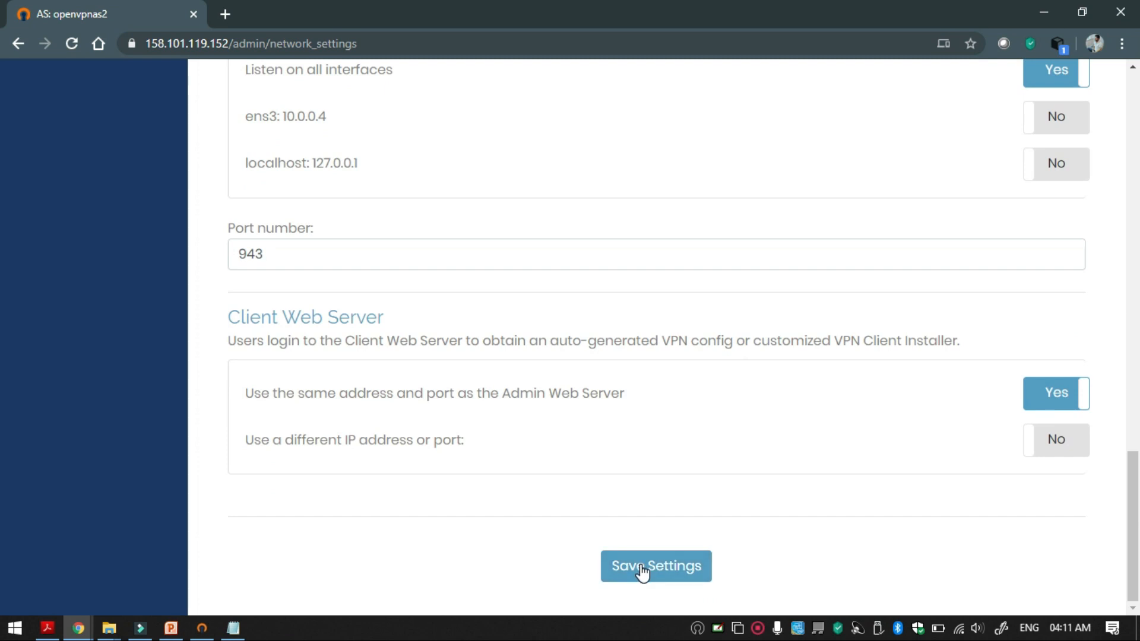
left_click(655, 567)
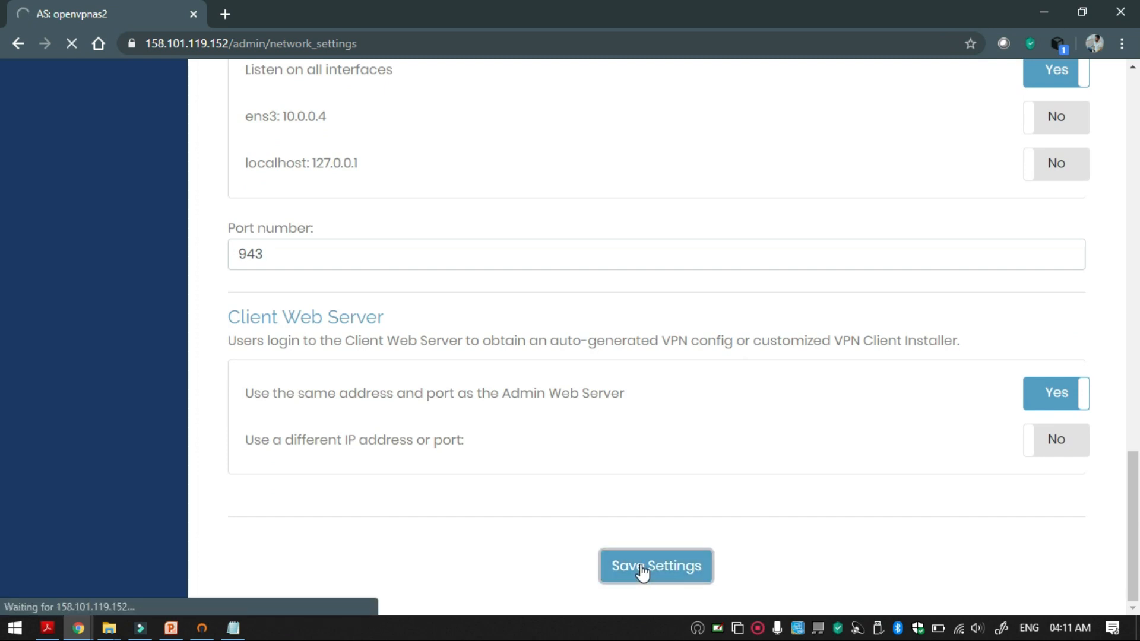
left_click(655, 566)
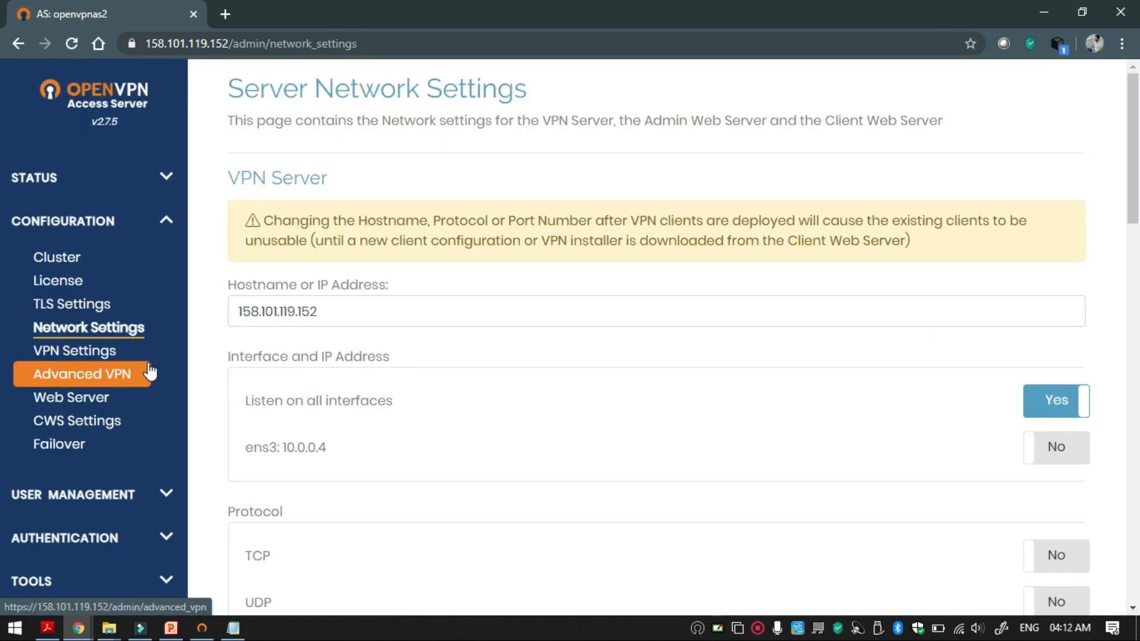
- In VPN Settings, enter a 10.0. address and set client DNS to 8.8.8.8 and 8.8.4.4
left_click(75, 350)
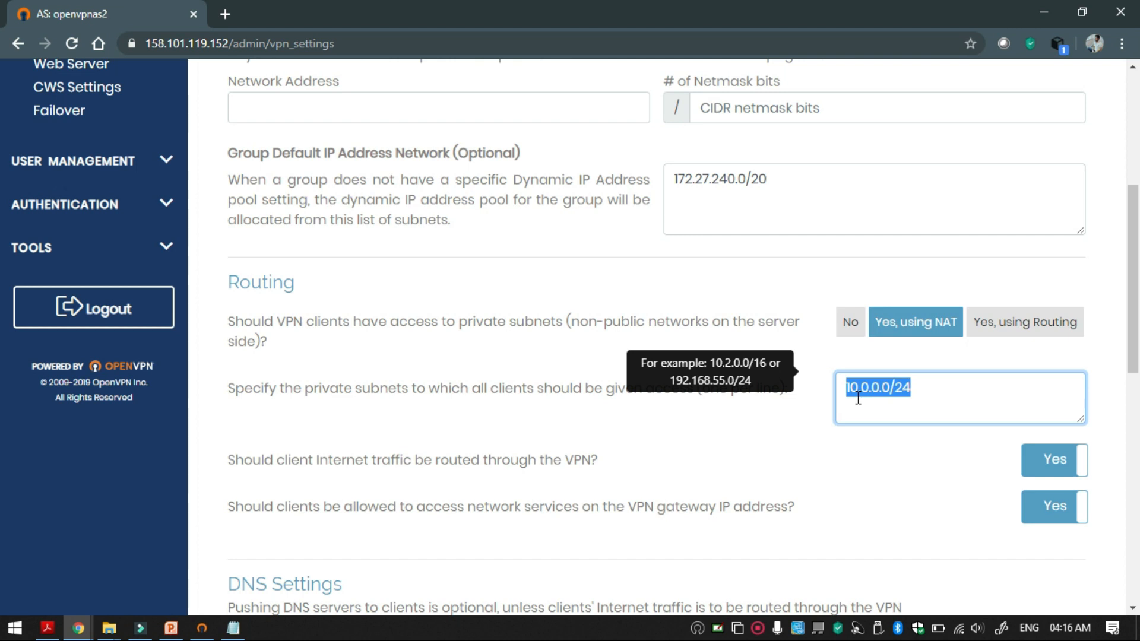
mouse_move(1029, 431)
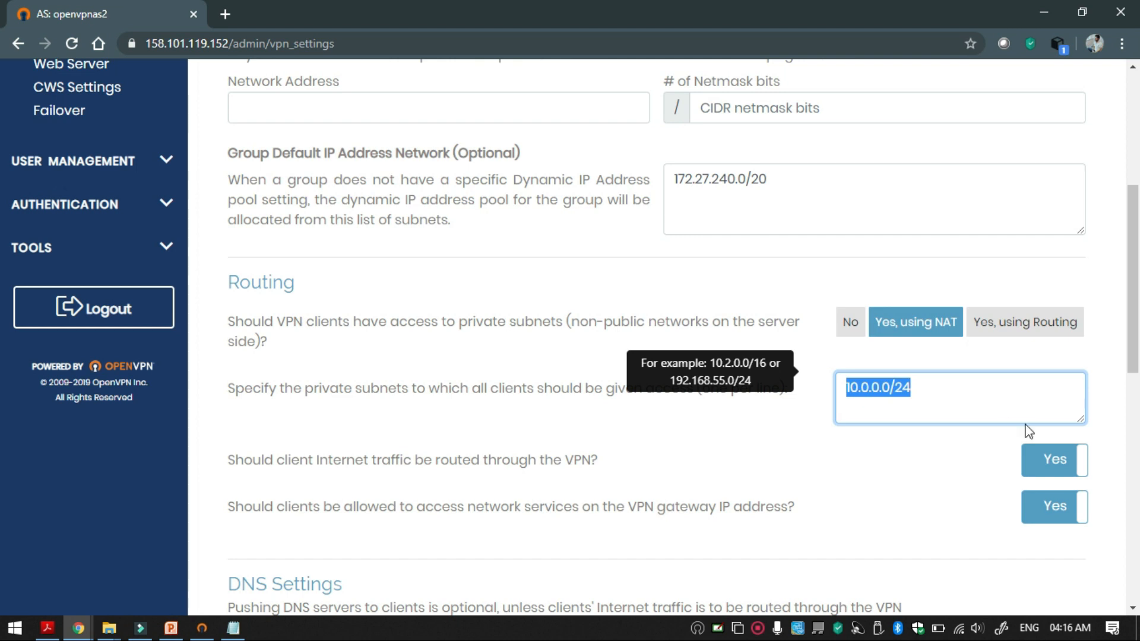
type("10.0.1.0/2")
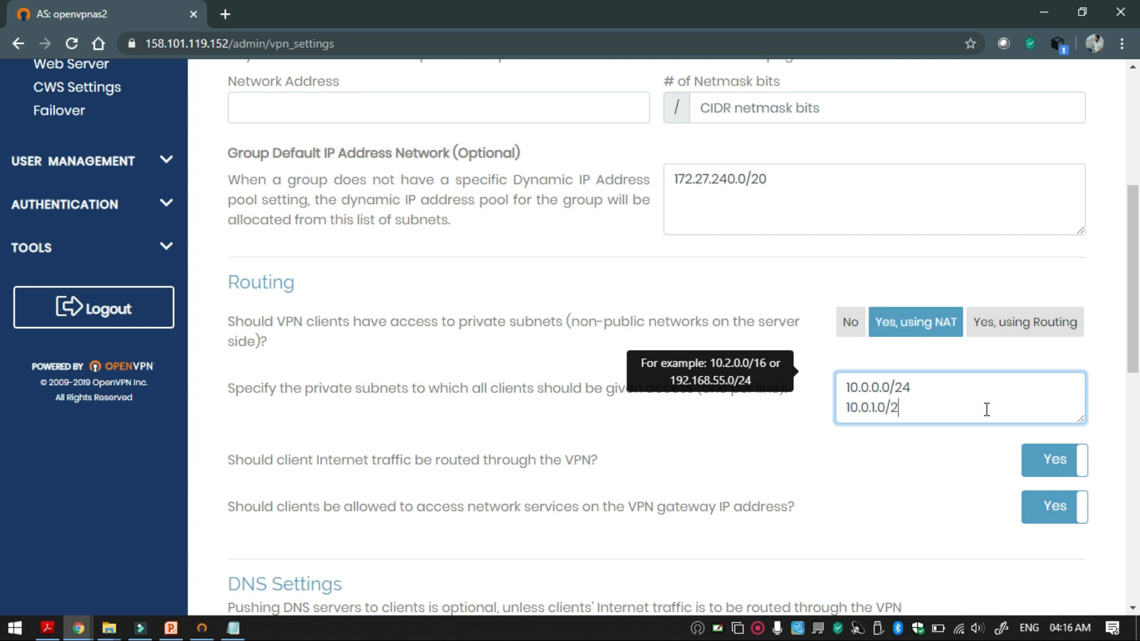
type("4")
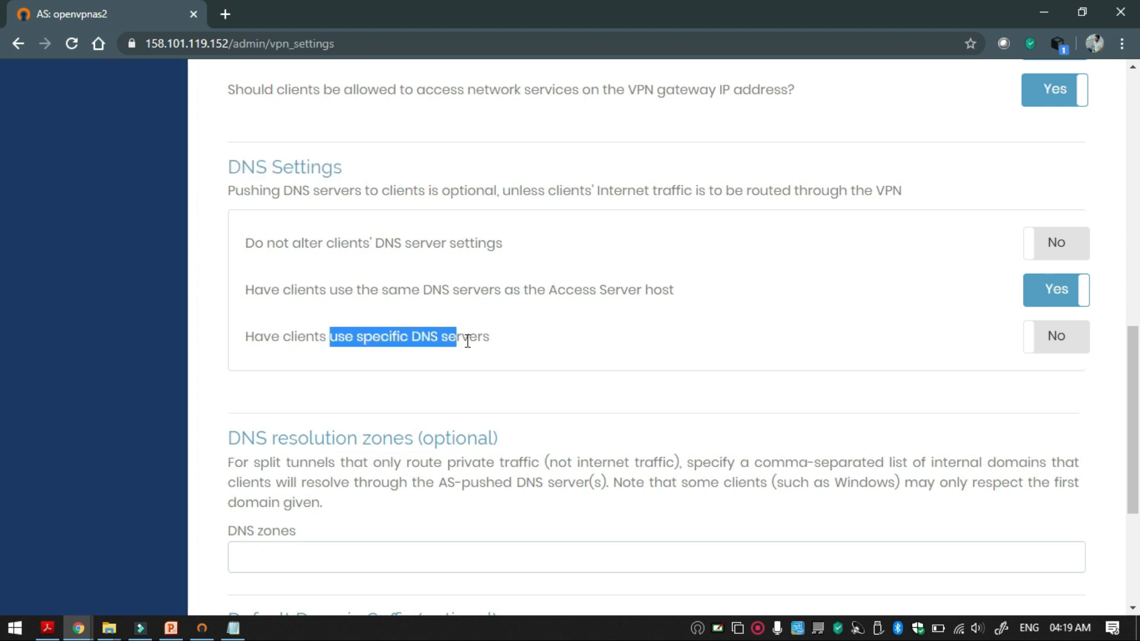
left_click(1055, 335)
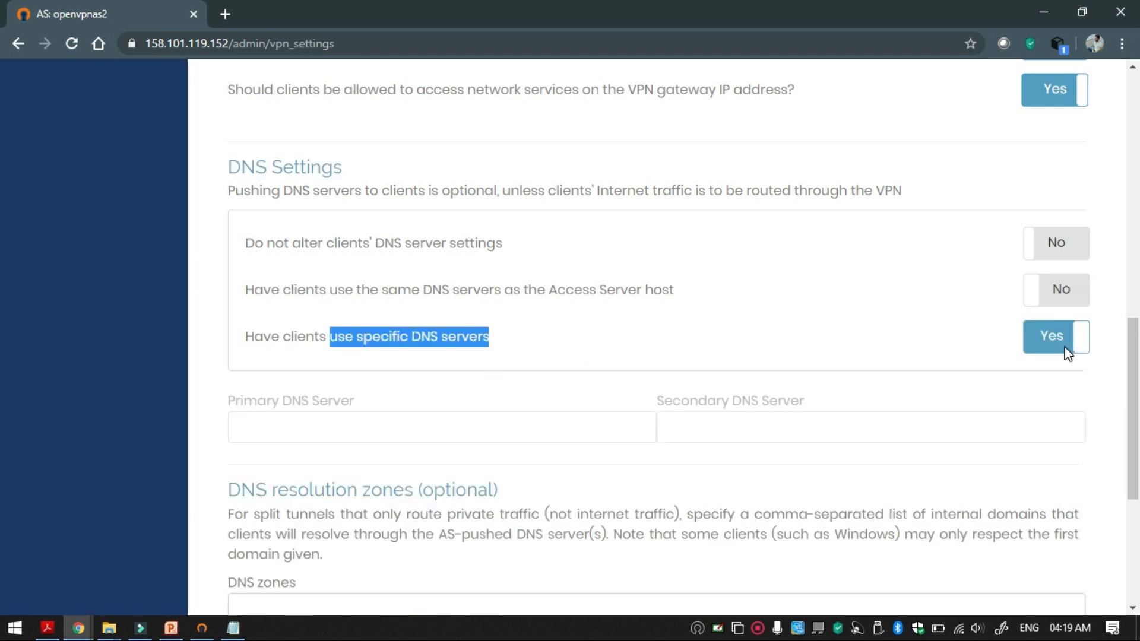
left_click(441, 427)
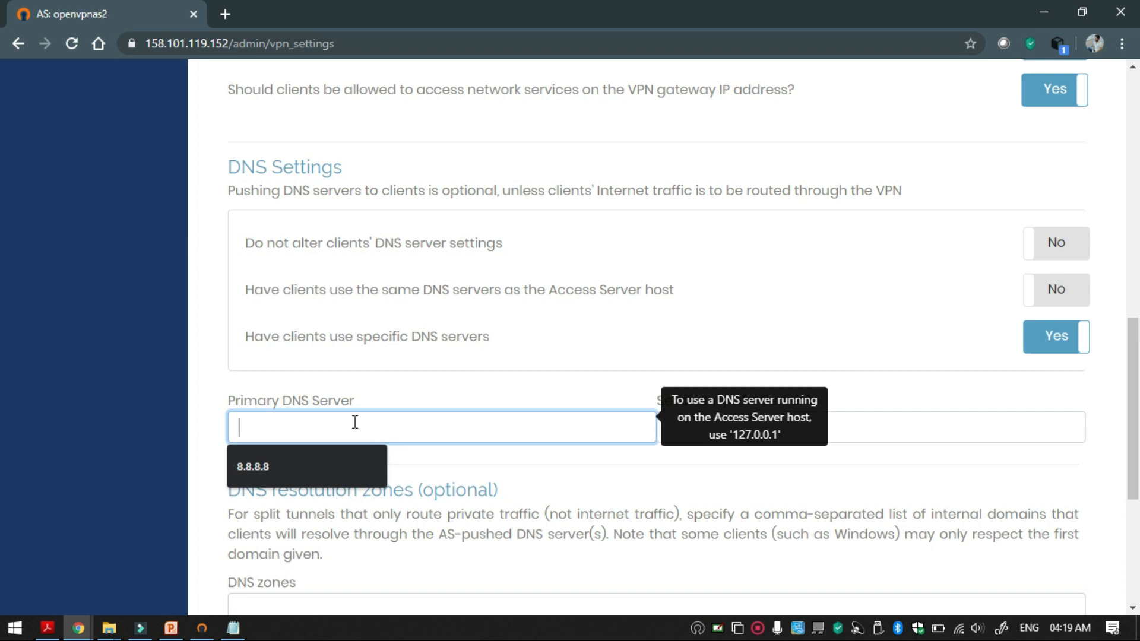
type("8.8.8.8")
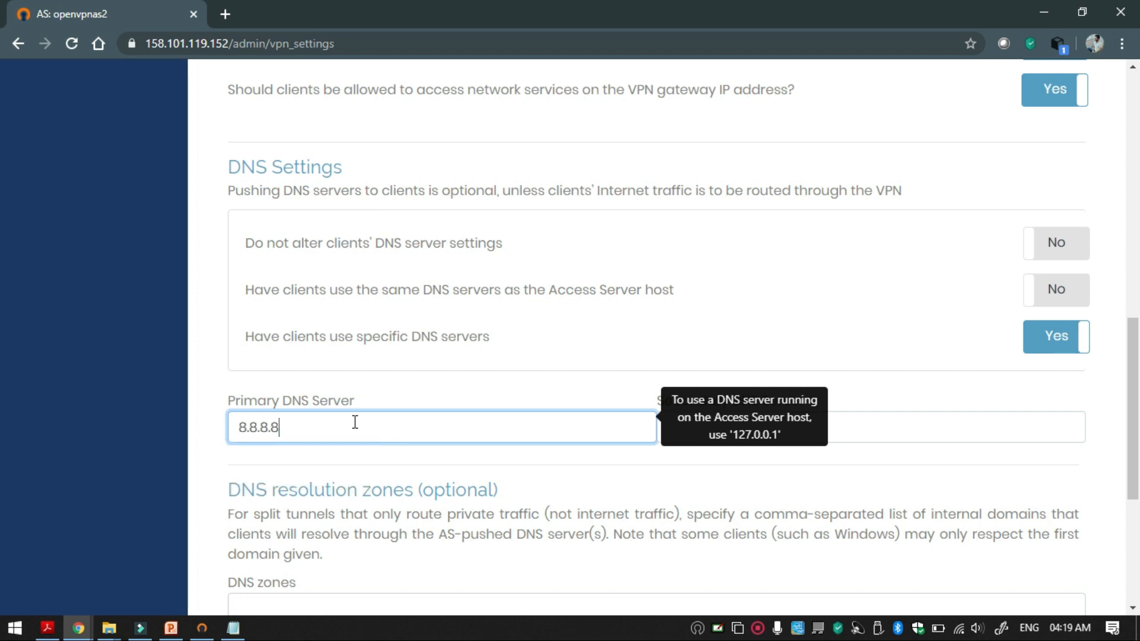
type("8.8.4.4")
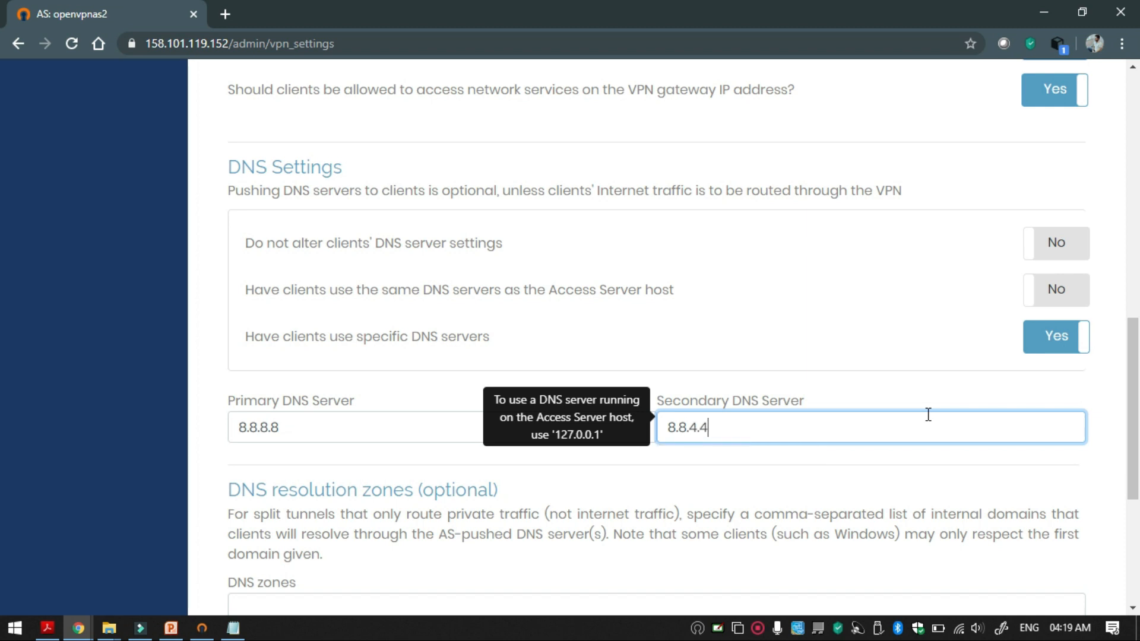
mouse_move(893, 489)
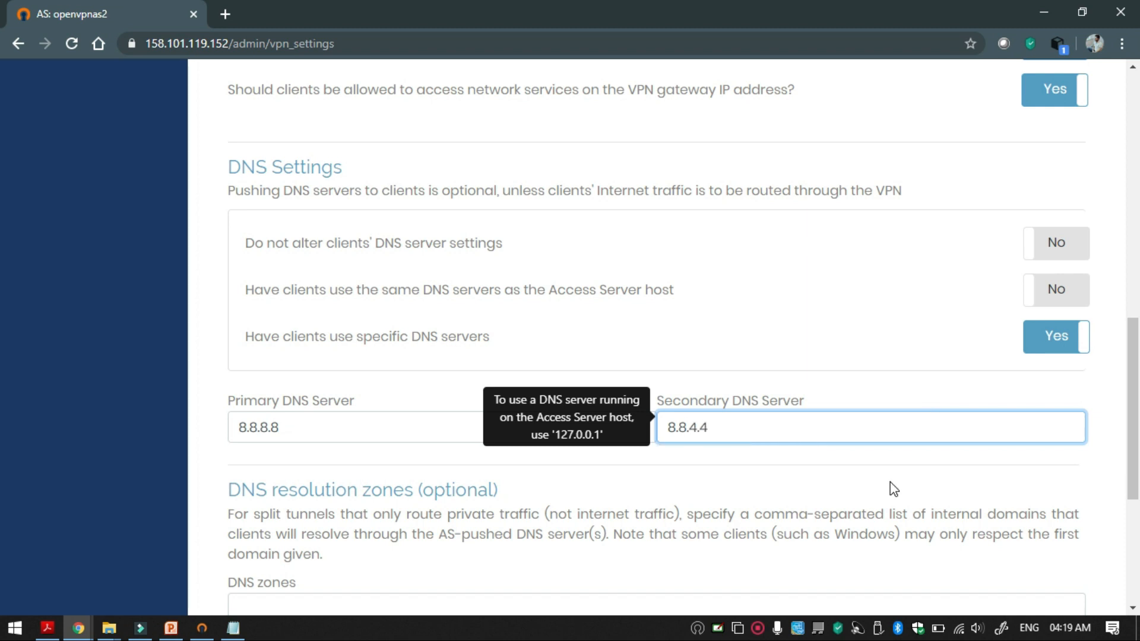
- Save the VPN settings and update the running server
left_click(654, 566)
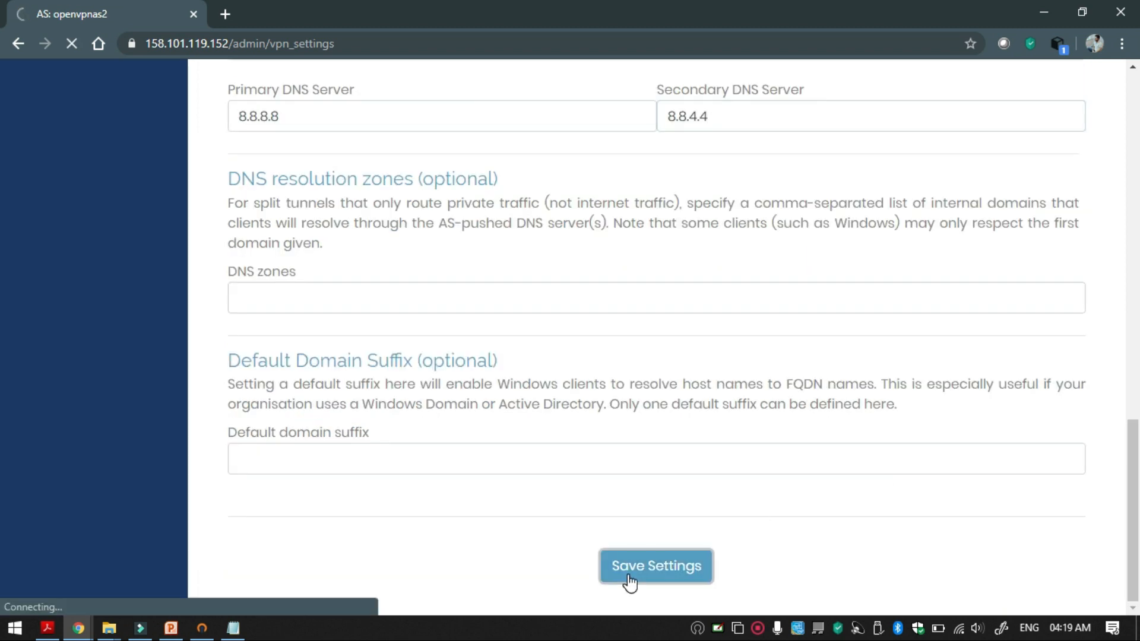
left_click(654, 565)
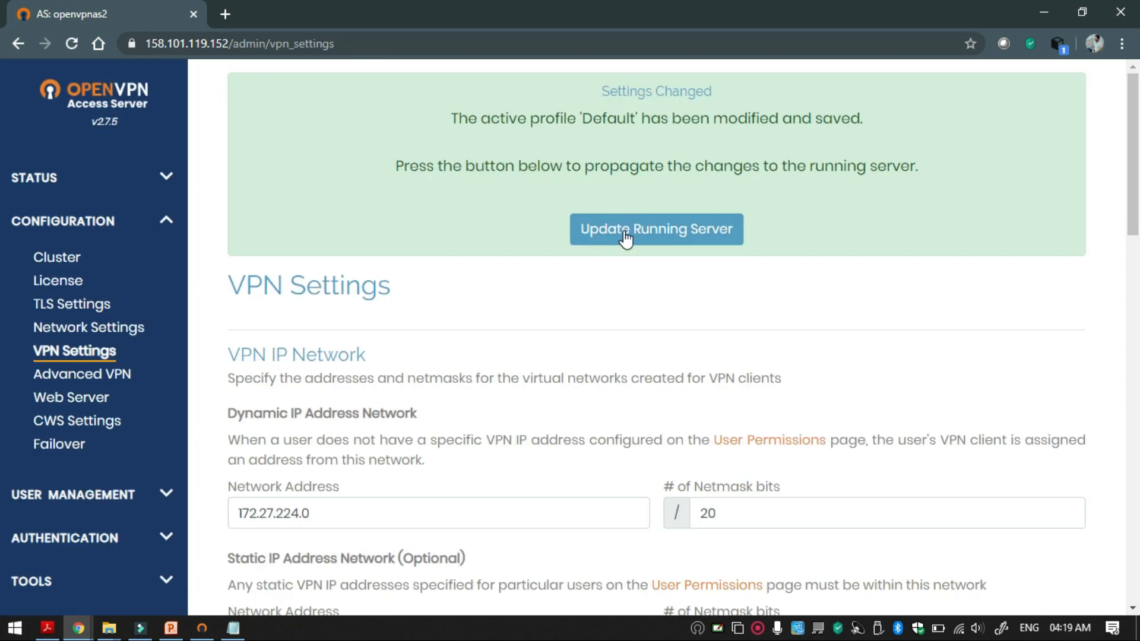
left_click(655, 229)
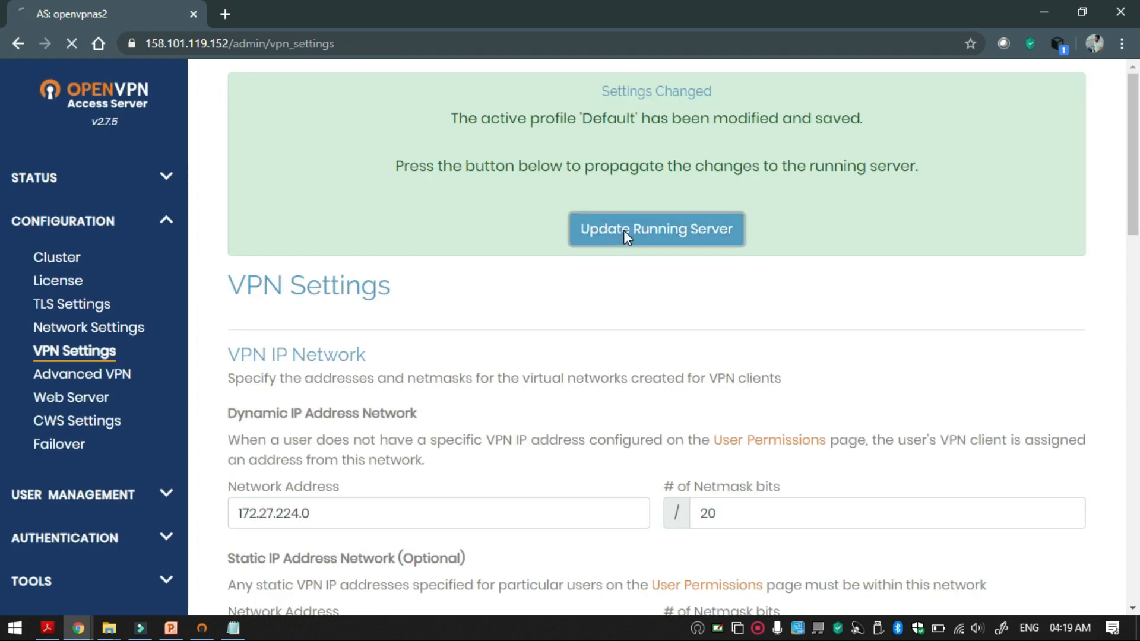
left_click(655, 229)
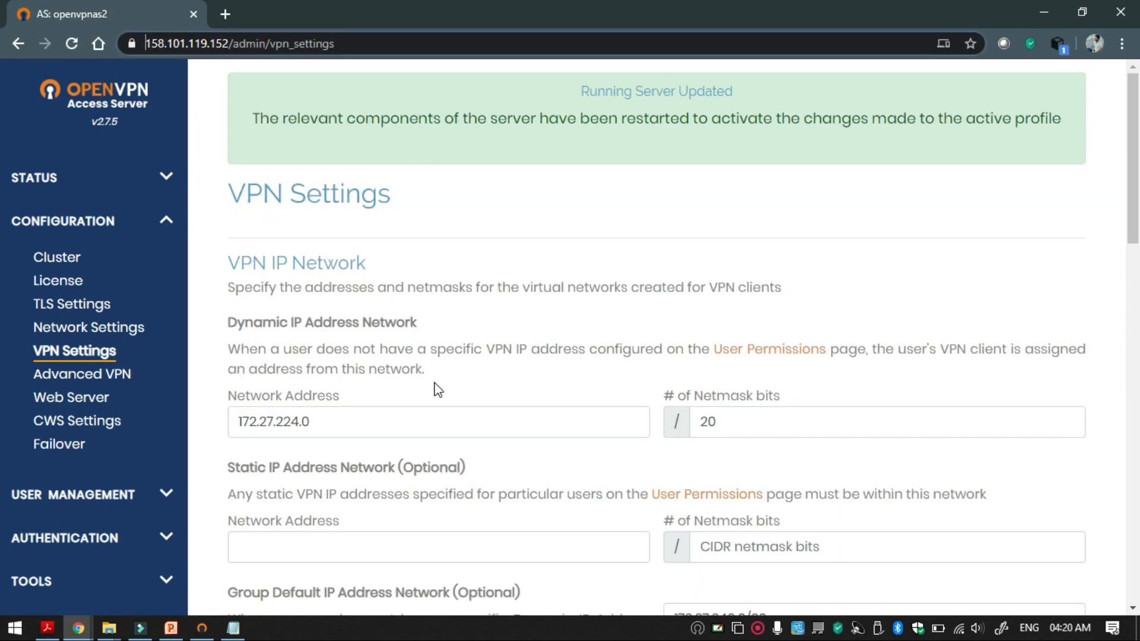
mouse_move(224, 602)
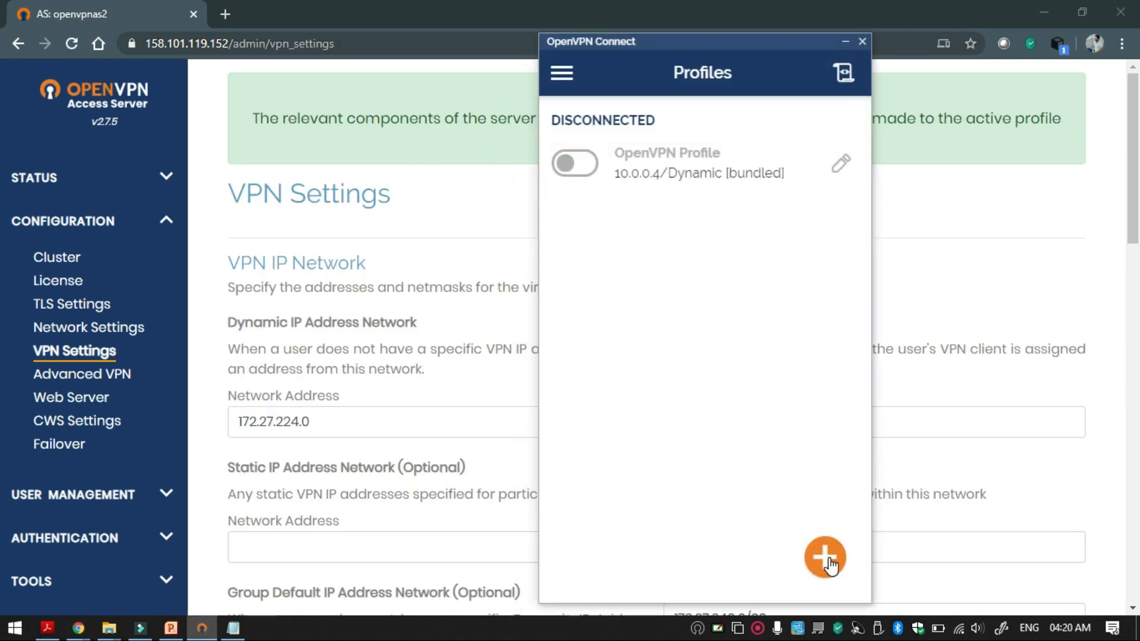
- Import a connection profile from 158.101.119.152 using the openvpn user's credentials
left_click(825, 556)
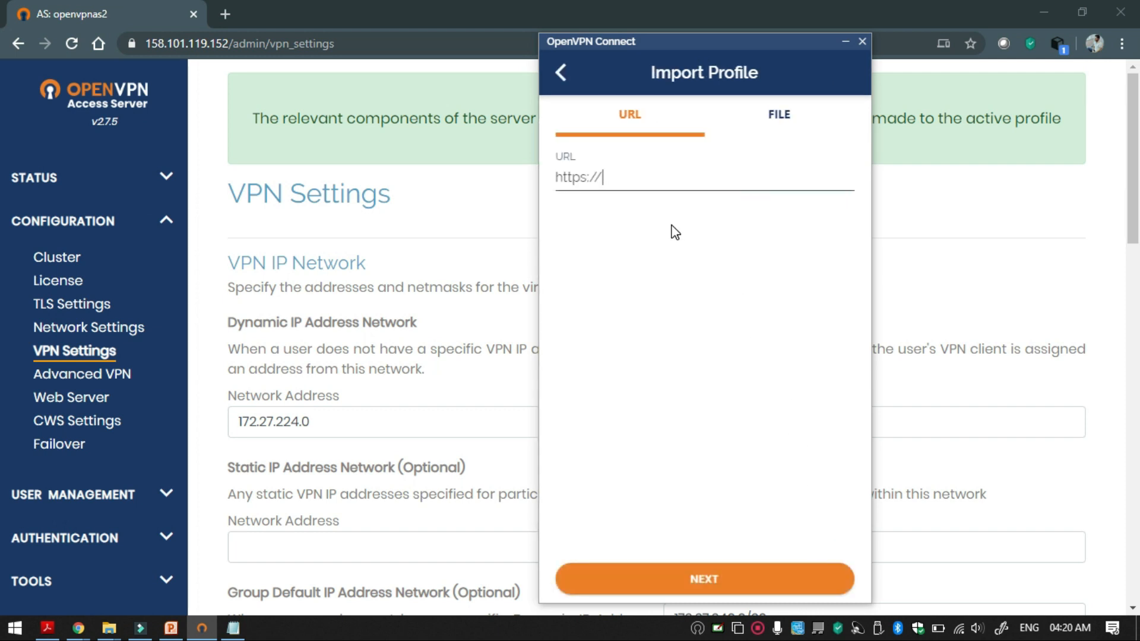
mouse_move(632, 187)
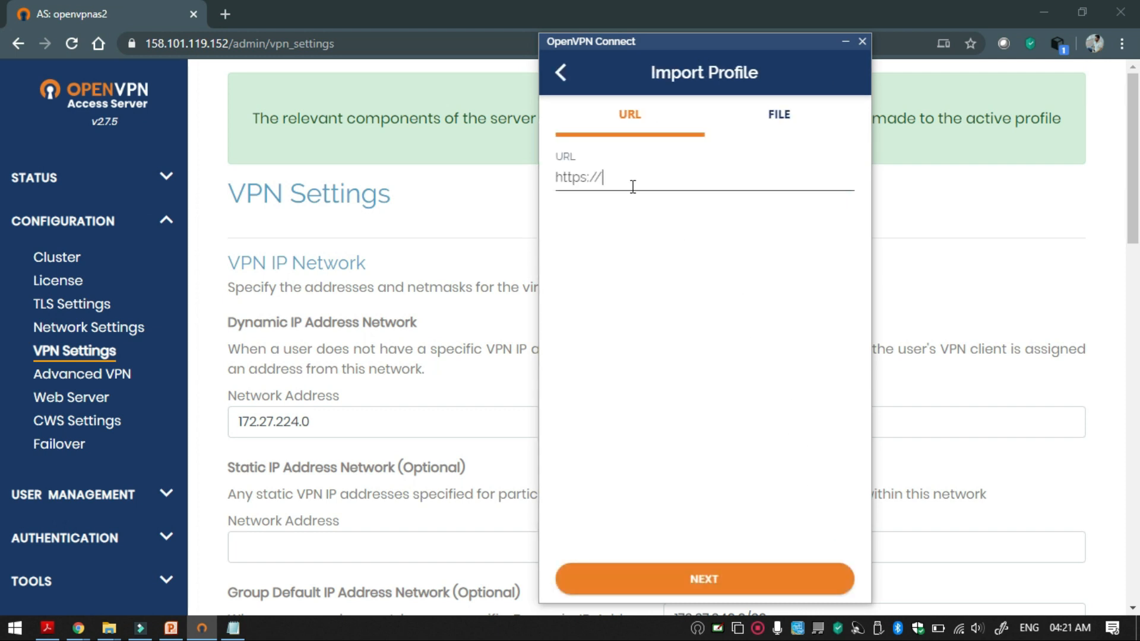
type("158.101.119.152")
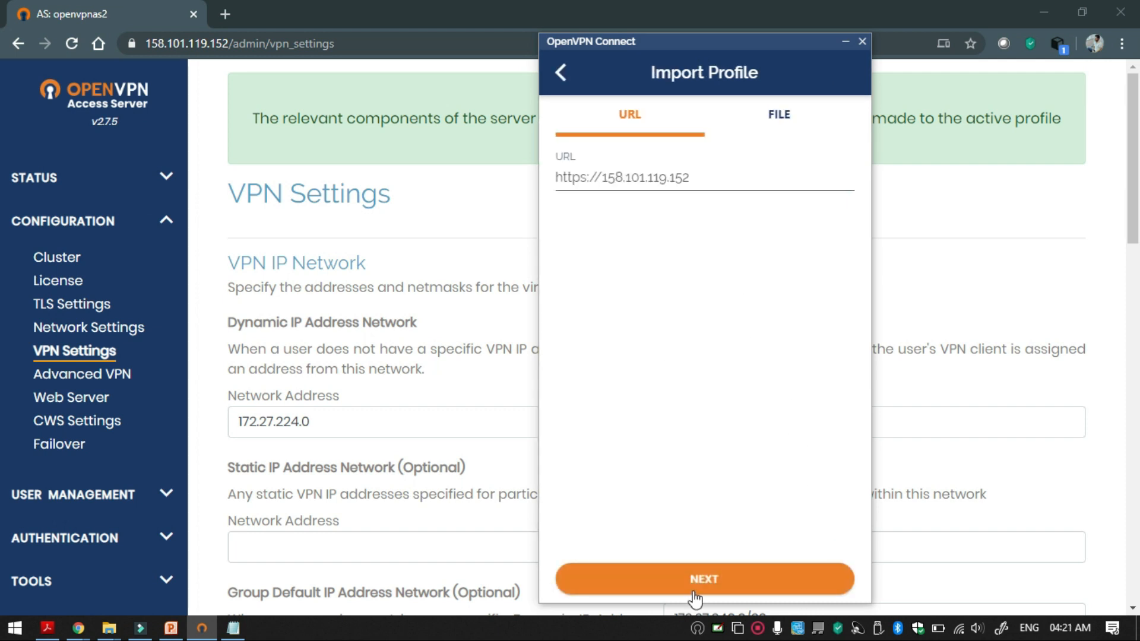
left_click(703, 579)
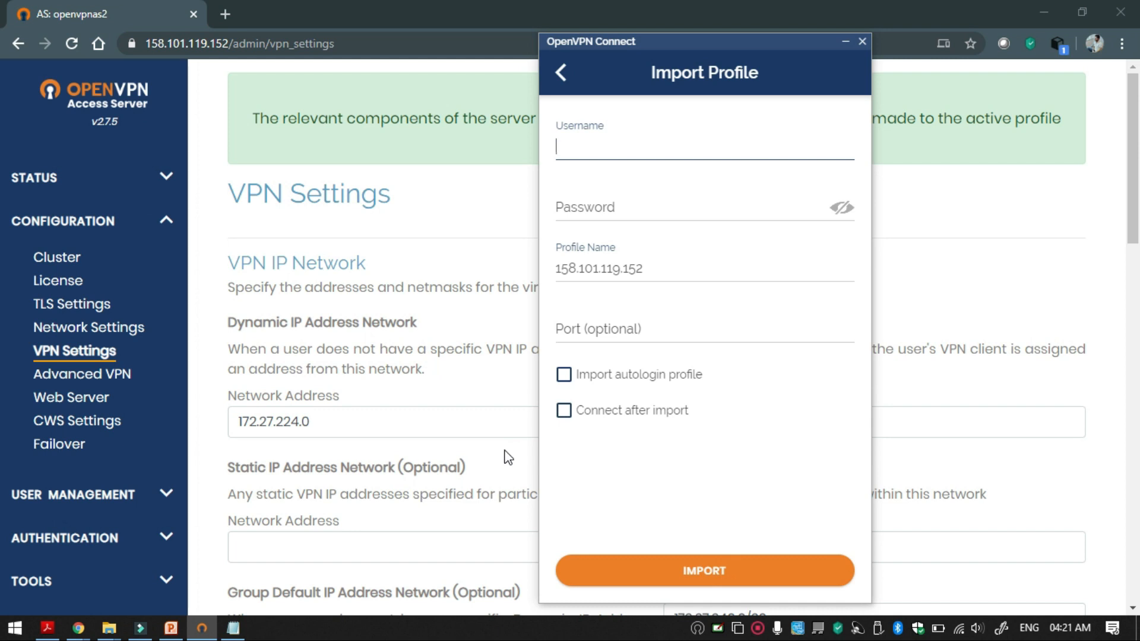
type("openvpn")
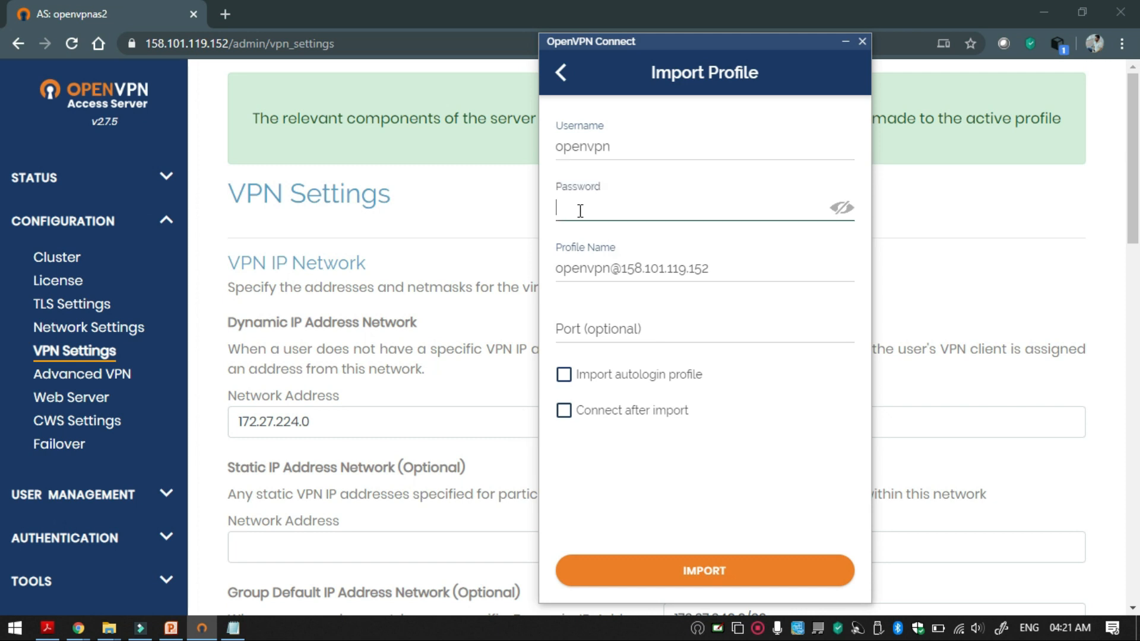
type("••••")
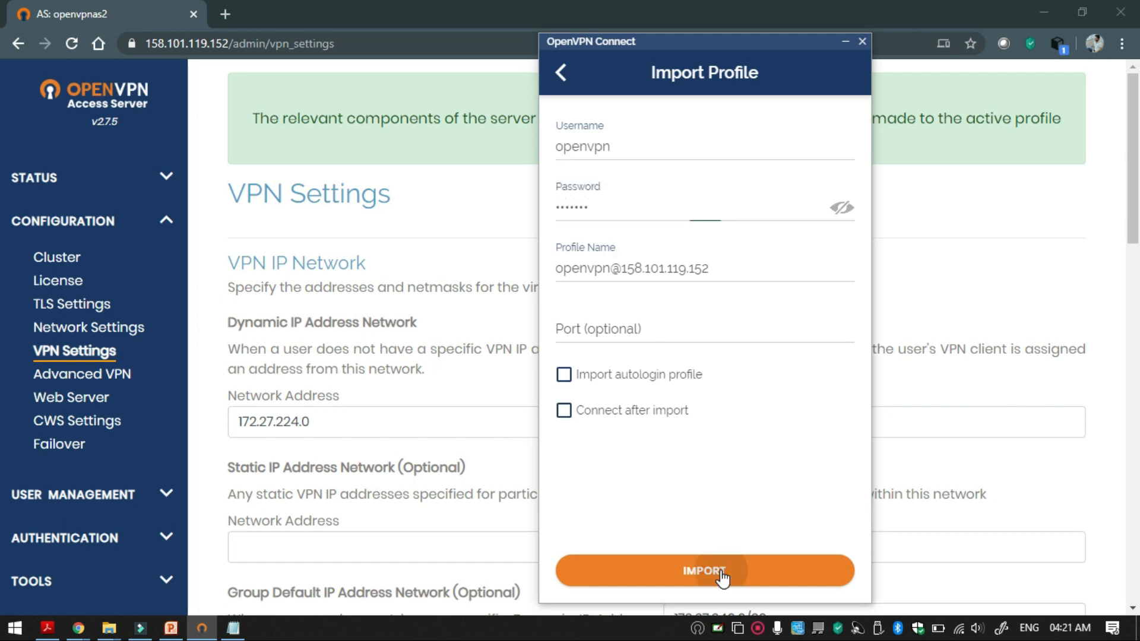
left_click(703, 571)
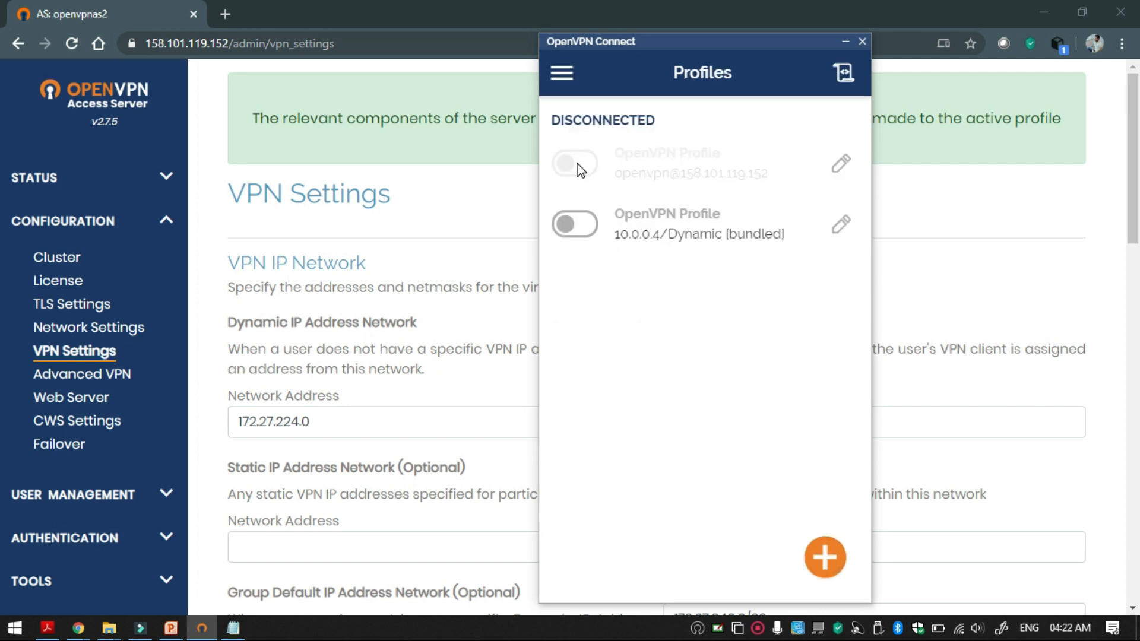
left_click(574, 164)
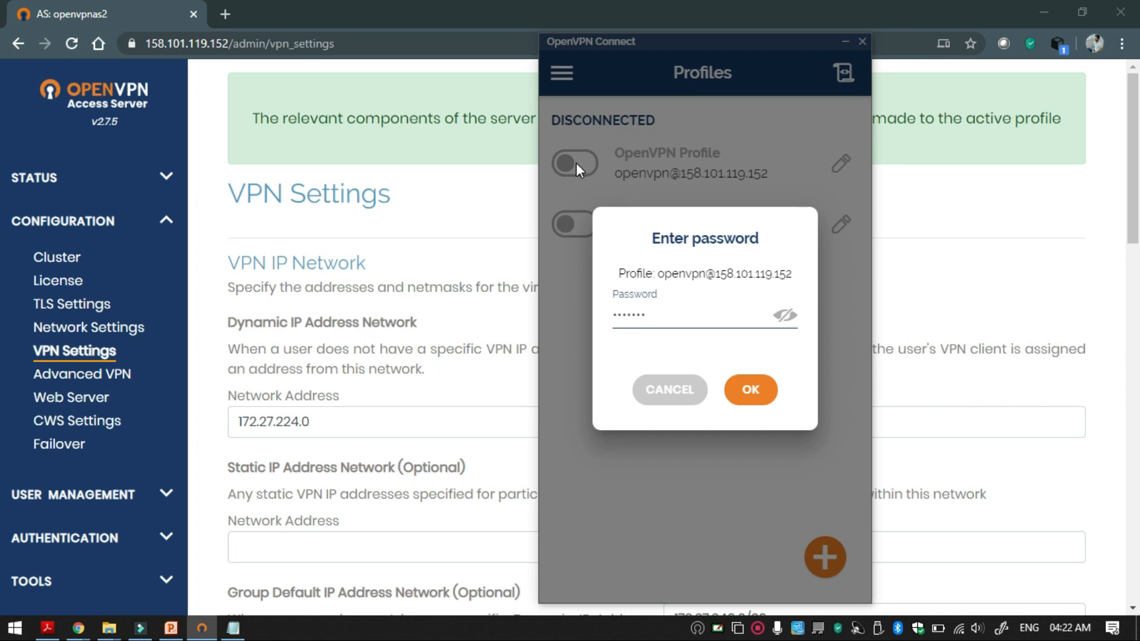
left_click(750, 390)
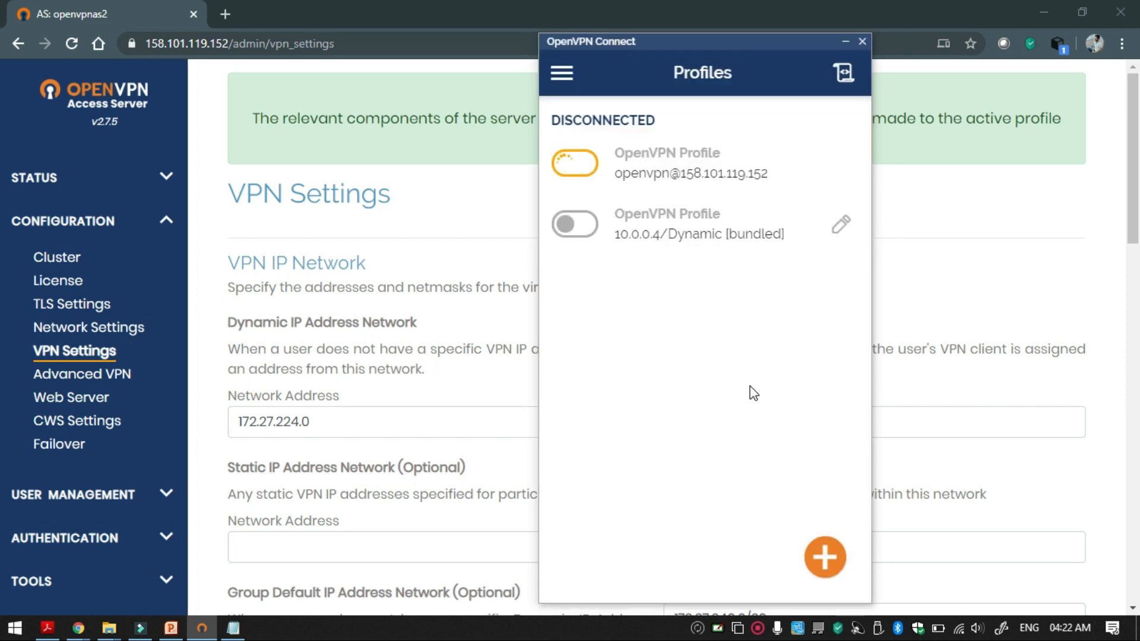
left_click(574, 161)
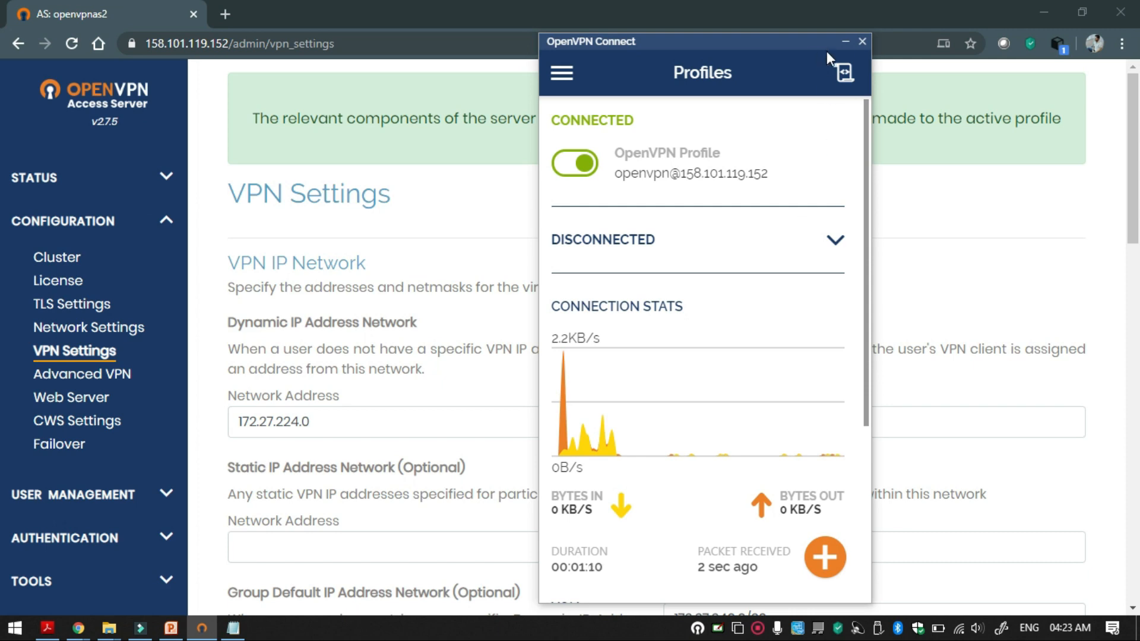
left_click(504, 14)
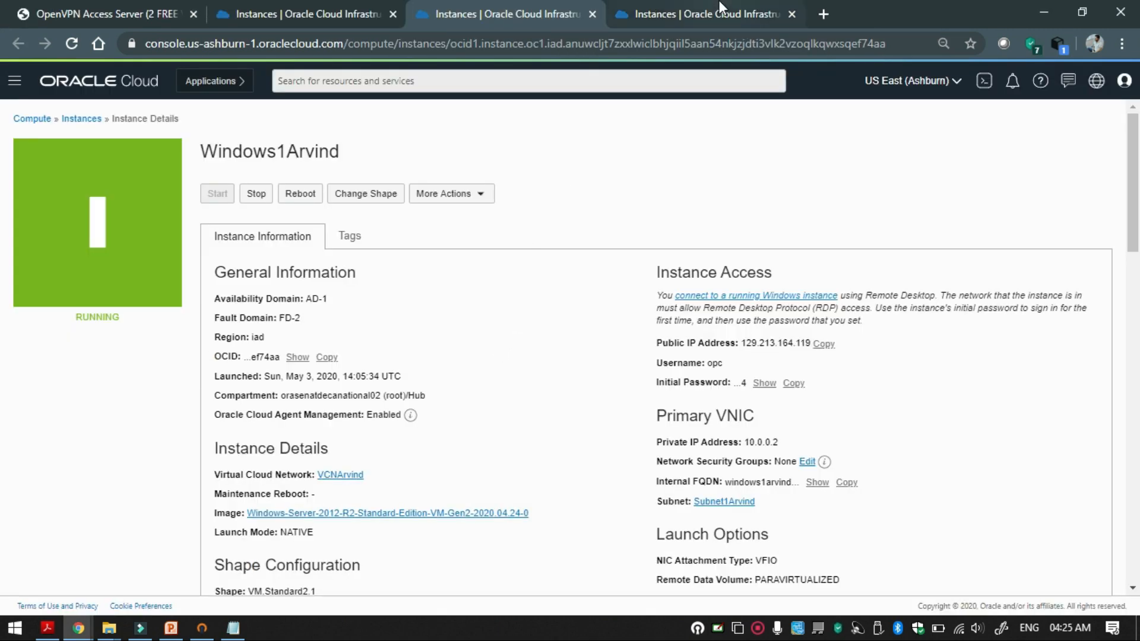
- Remote Desktop into Windows1Arvind at 10.0.0.2, accepting the certificate warning, and sign in
left_click(702, 14)
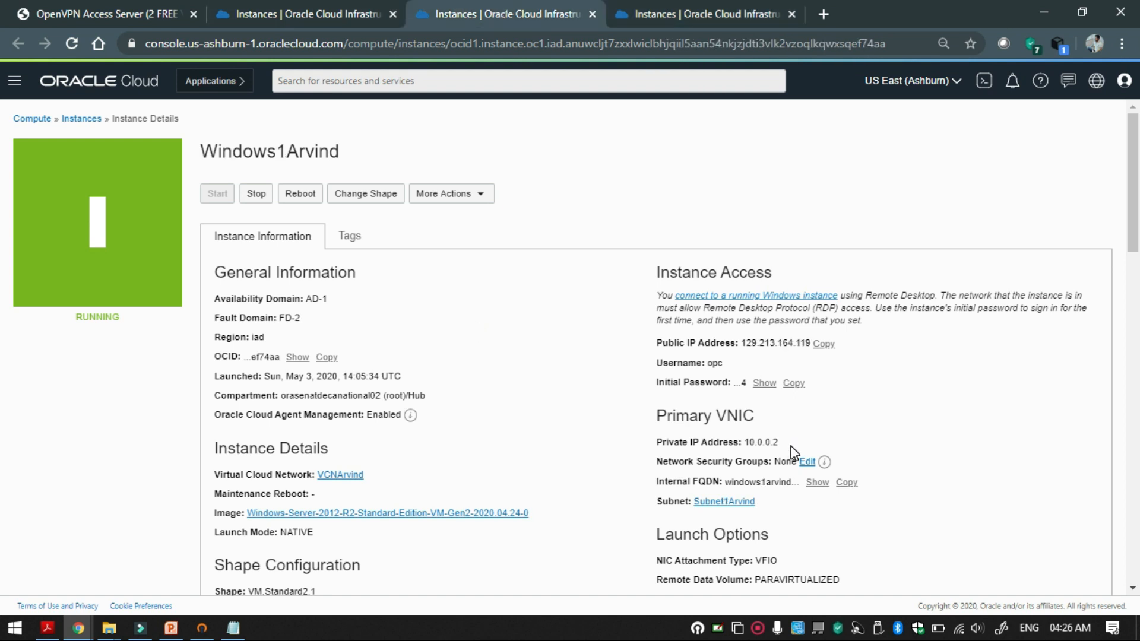
double_click(759, 442)
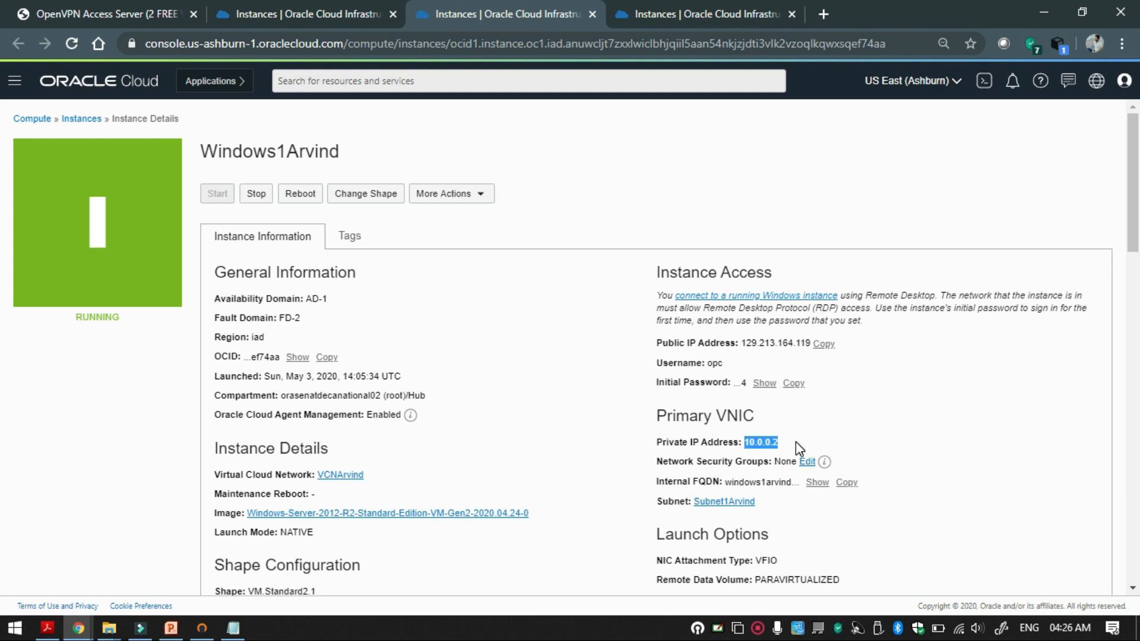
type("ms")
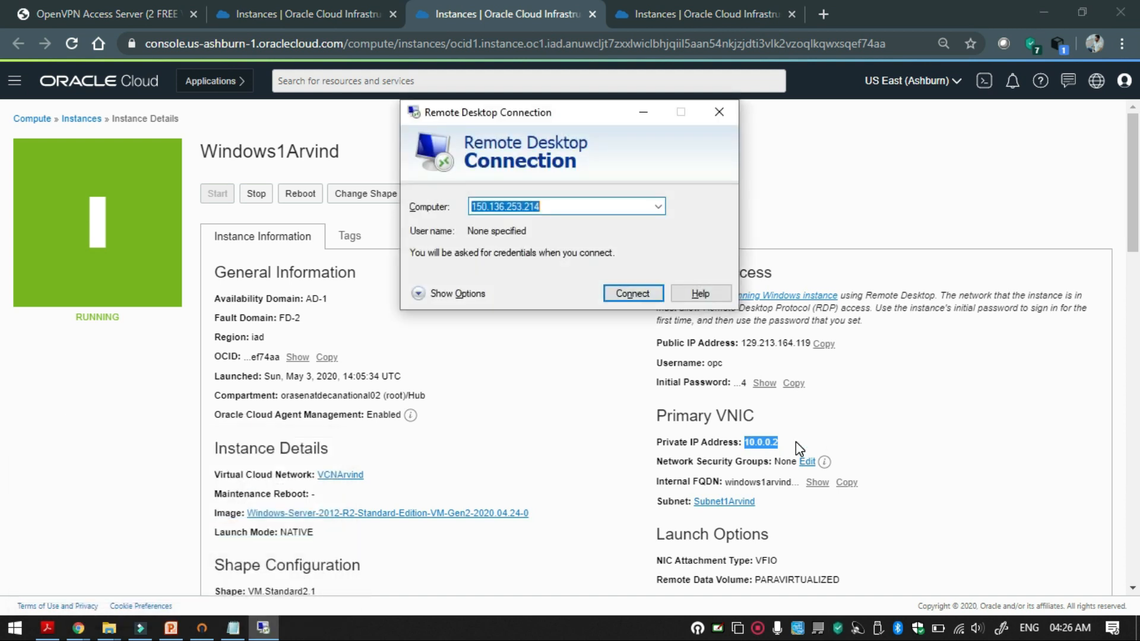
left_click(631, 293)
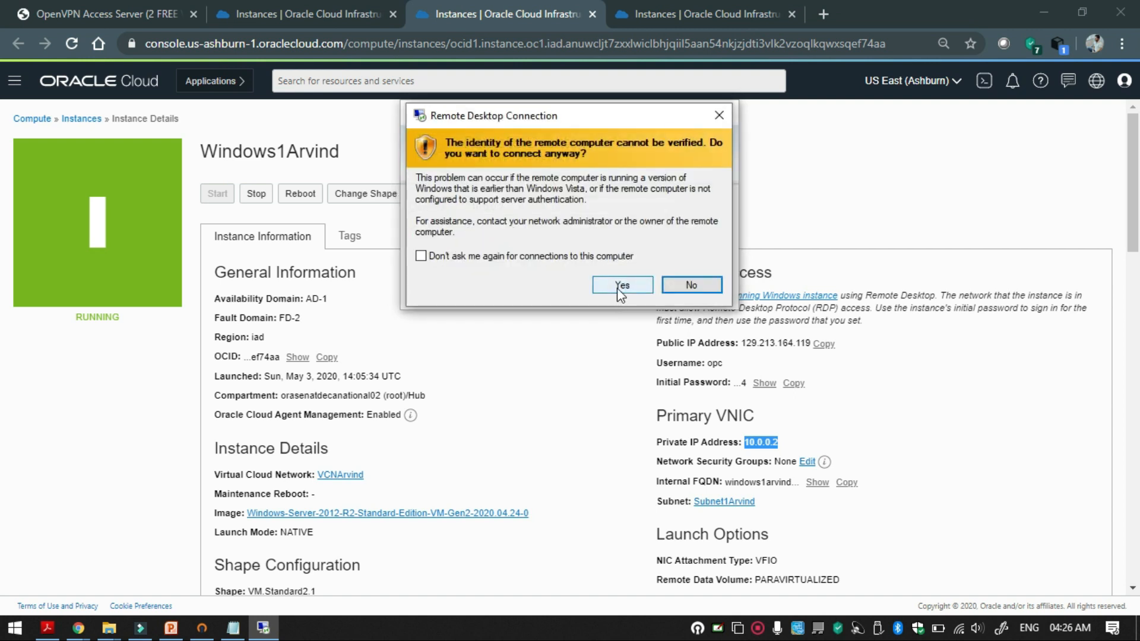
left_click(621, 284)
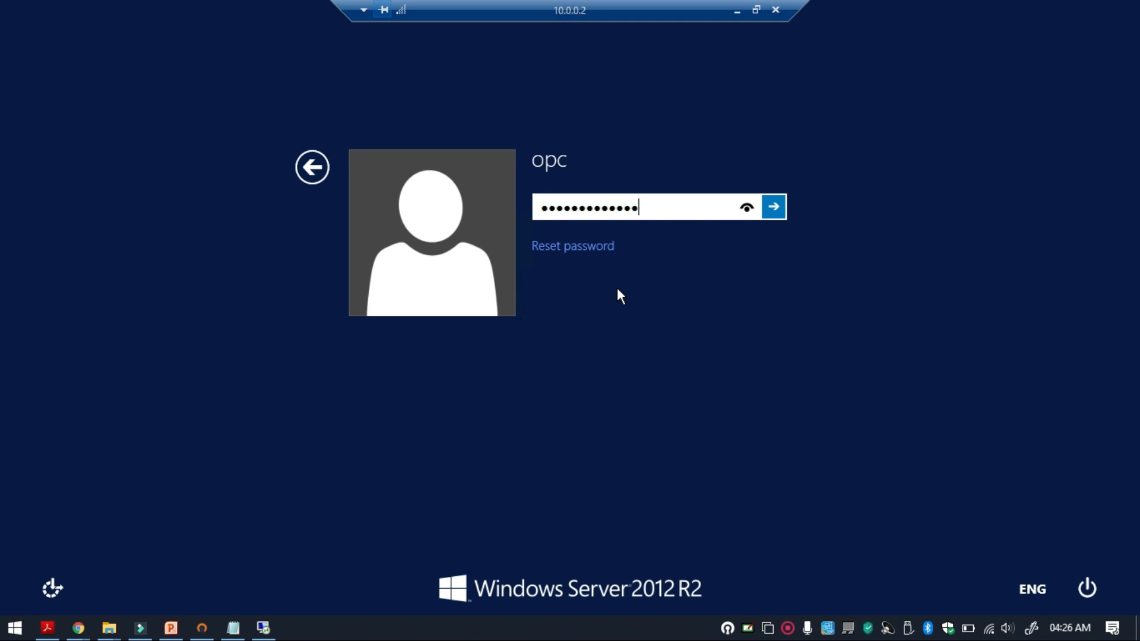
left_click(773, 207)
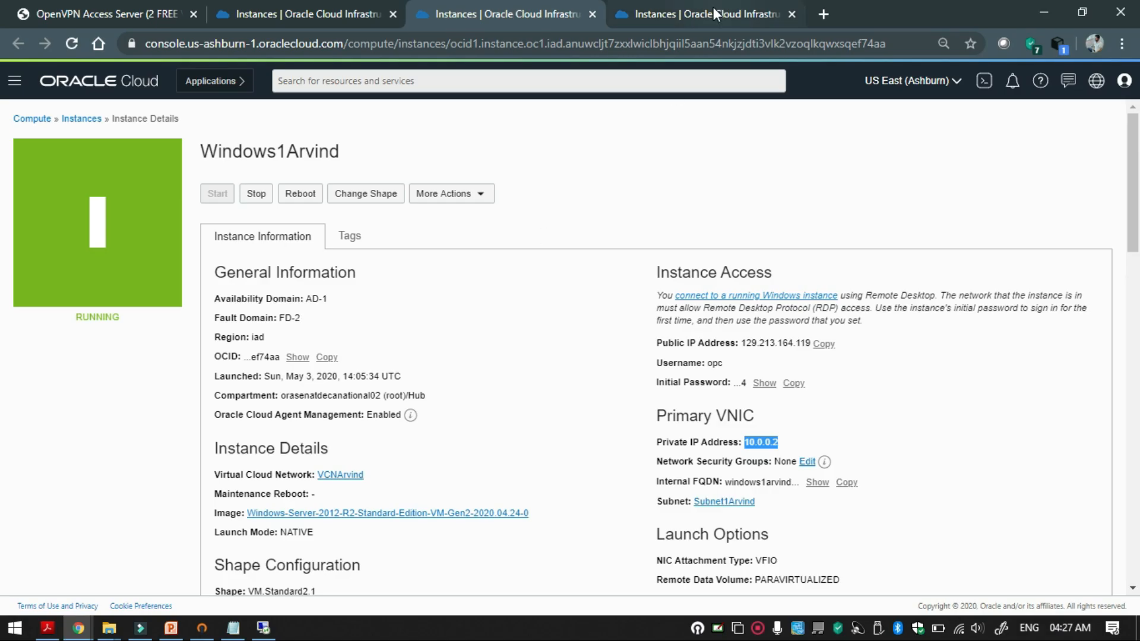
- Remote Desktop into Windows2Arvind at 10.0.1.2, accepting the certificate, and sign in
left_click(702, 14)
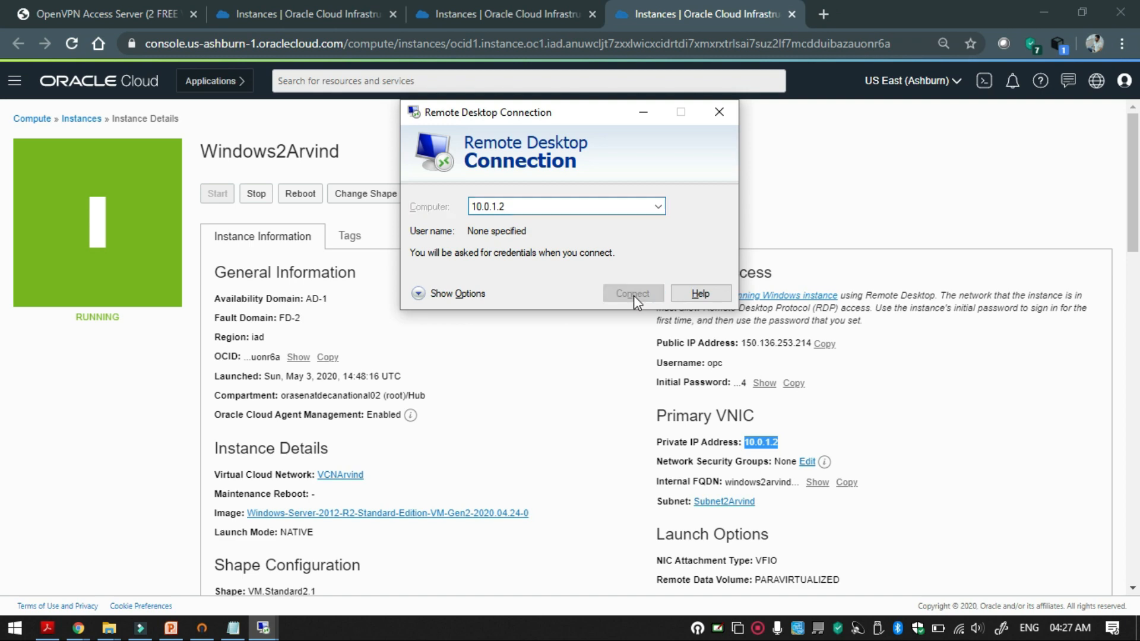
left_click(632, 293)
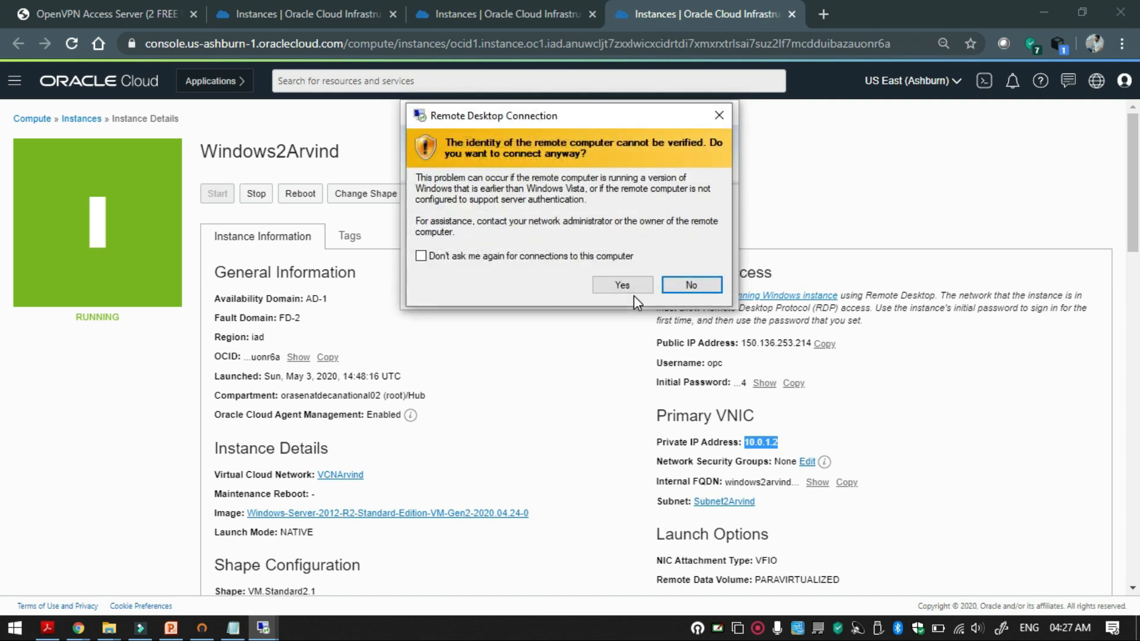
left_click(622, 284)
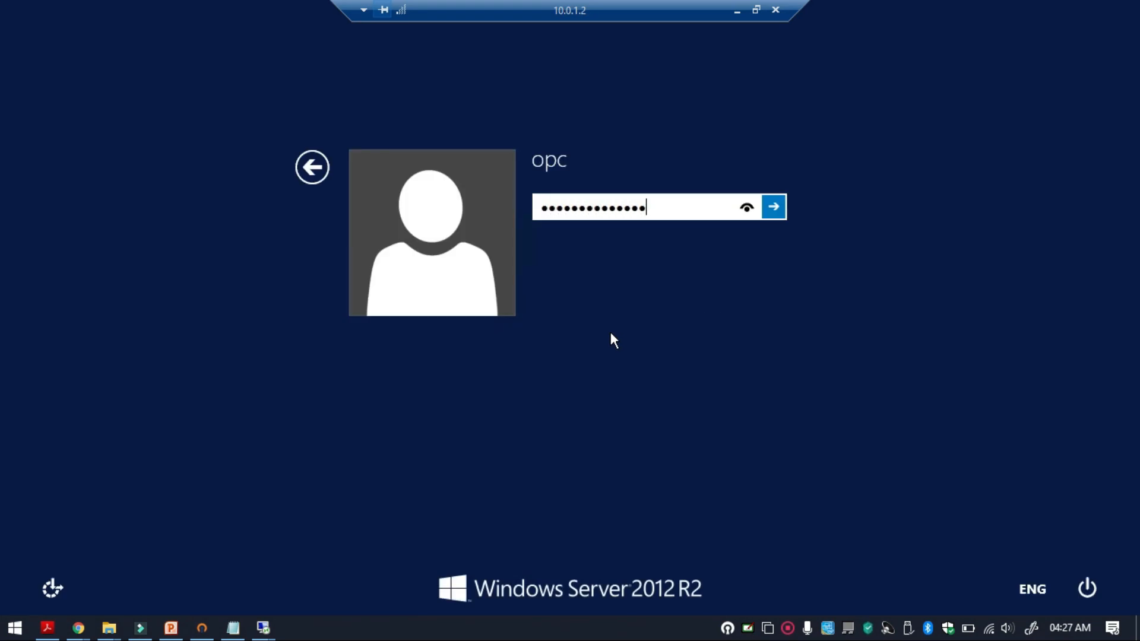
left_click(773, 206)
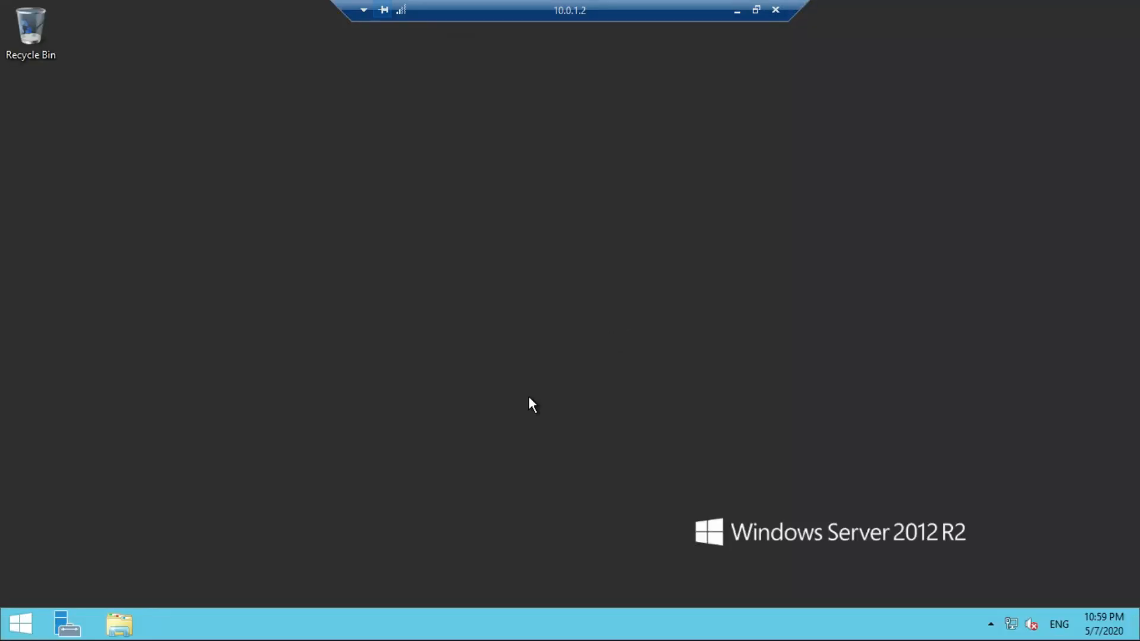